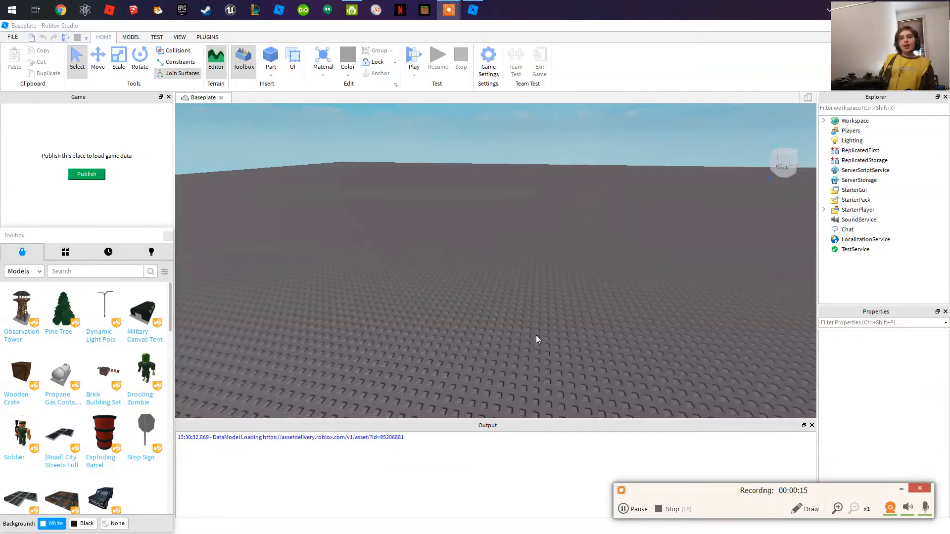
{"action": "mouse_move", "coordinate": [374, 365]}
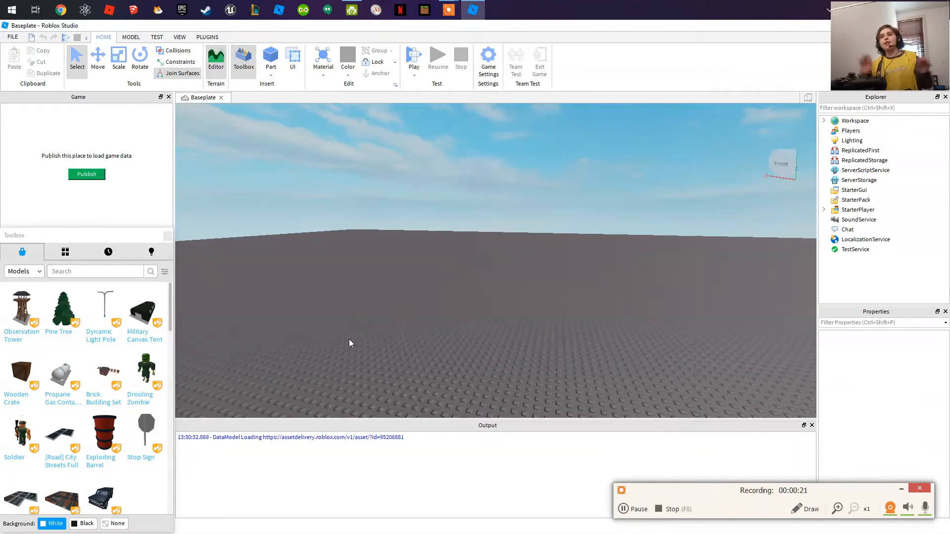
{"action": "mouse_move", "coordinate": [336, 316]}
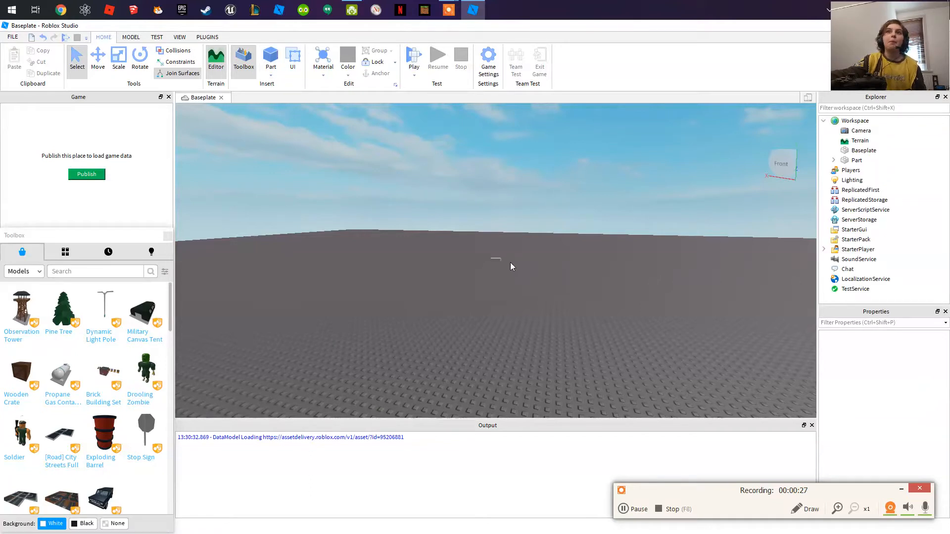
{"action": "mouse_move", "coordinate": [366, 310]}
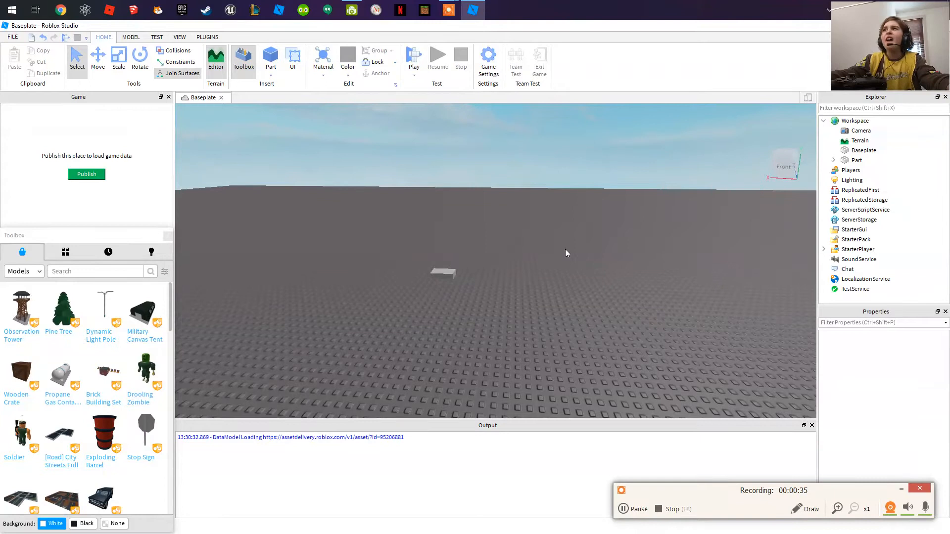
{"action": "mouse_move", "coordinate": [851, 171]}
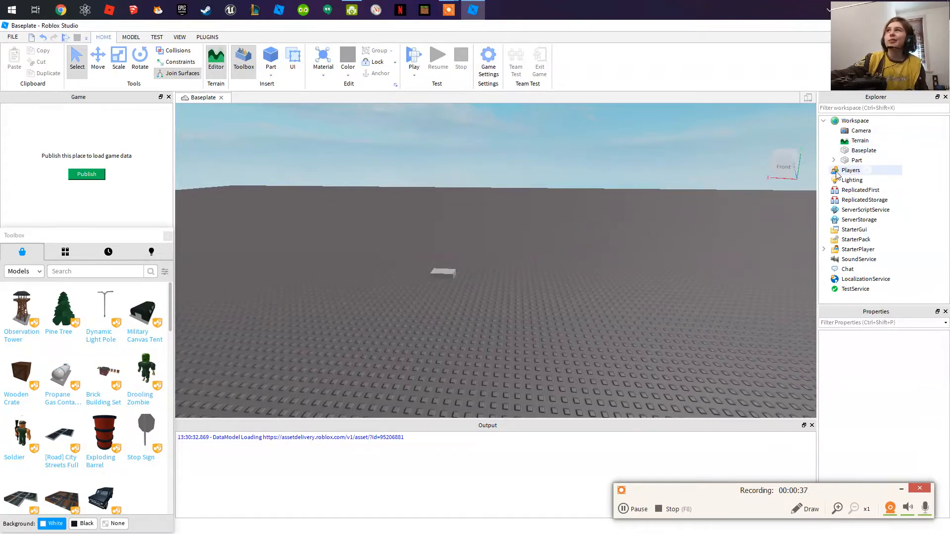
Set Lighting's ClockTime to 0 and Brightness to 0 for a dark night scene
{"action": "left_click", "coordinate": [852, 180]}
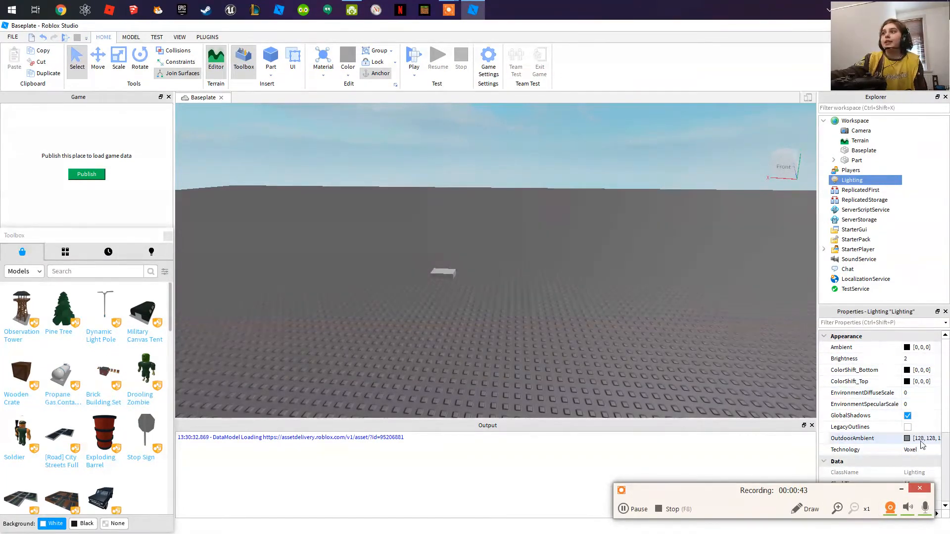
{"action": "scroll", "scroll_direction": "down", "scroll_amount": 3}
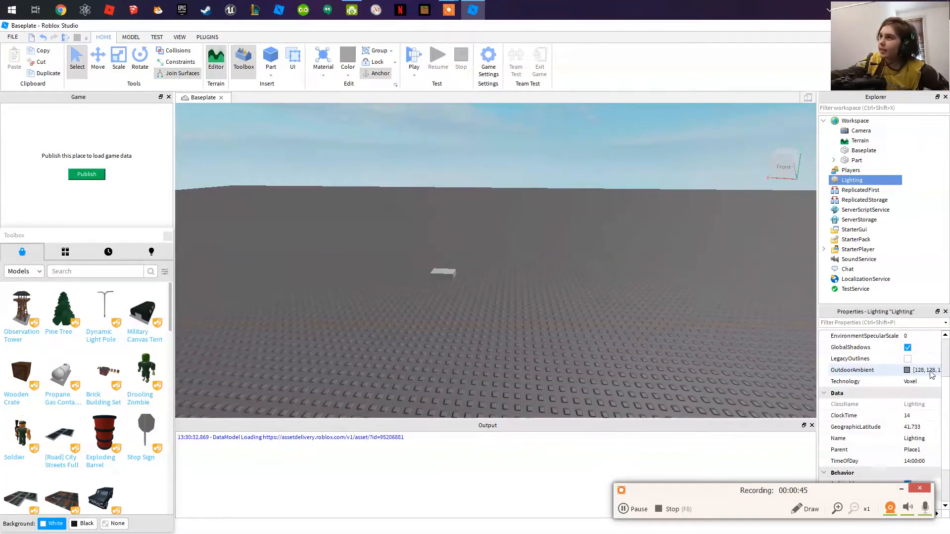
{"action": "left_click", "coordinate": [902, 415]}
{"action": "type", "text": "0"}
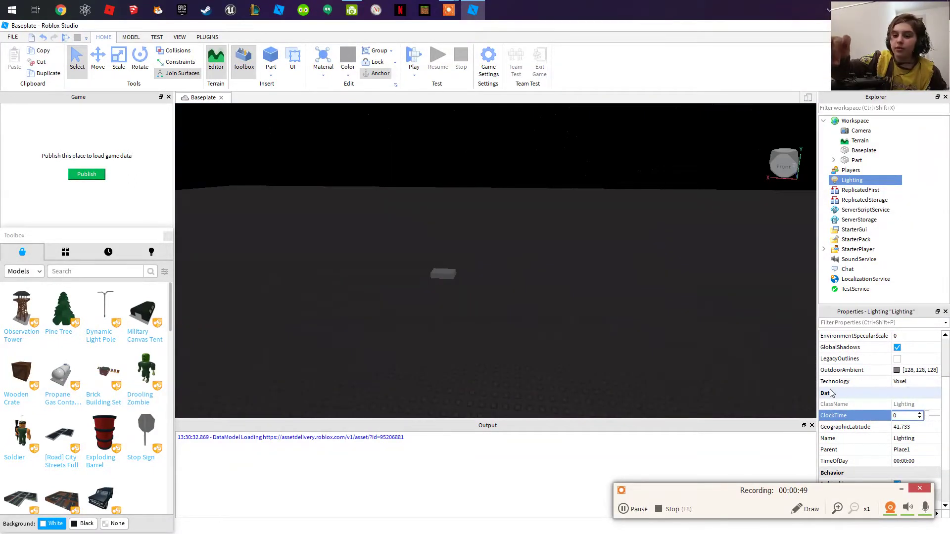
{"action": "left_click", "coordinate": [906, 415]}
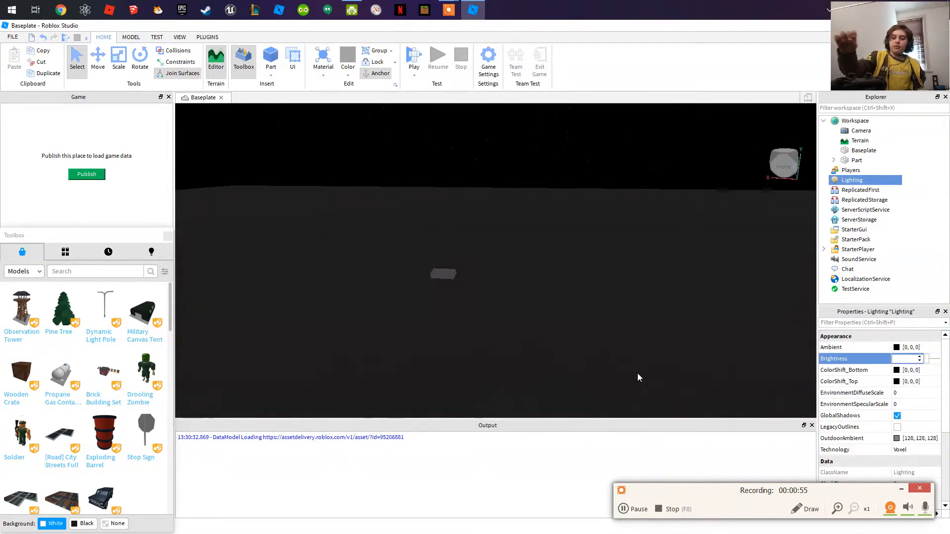
{"action": "type", "text": "9"}
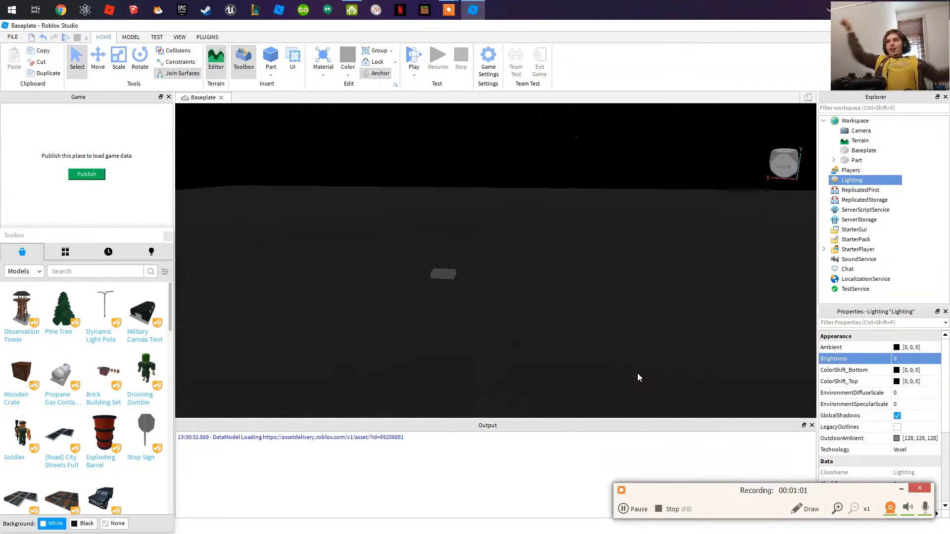
{"action": "scroll", "scroll_direction": "down", "scroll_amount": 3}
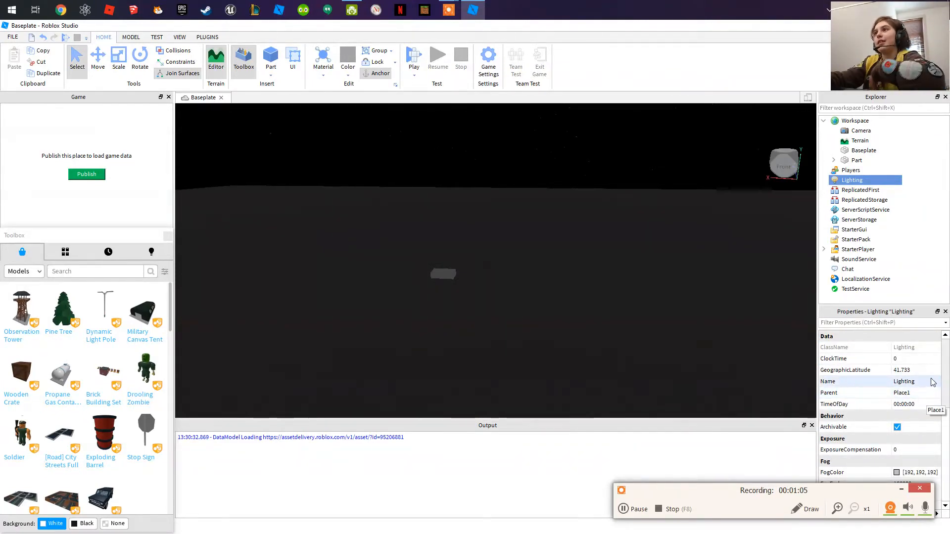
{"action": "mouse_move", "coordinate": [627, 243]}
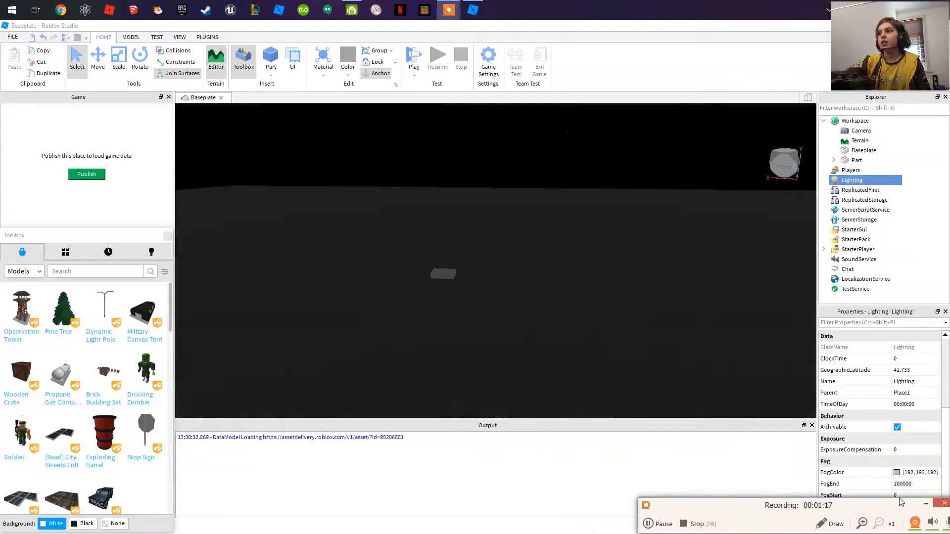
{"action": "scroll", "scroll_direction": "up", "scroll_amount": 3}
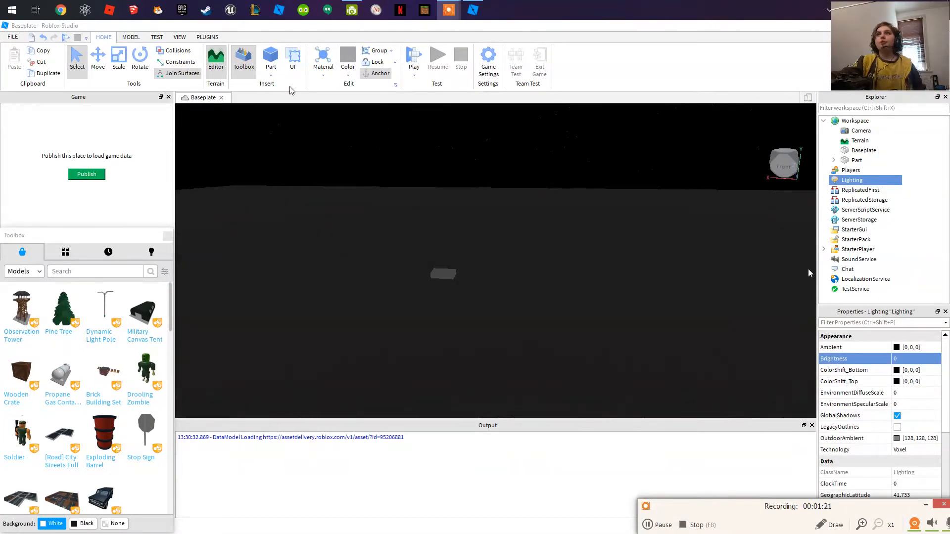
Insert a SpotLight into the block Part and show its properties
{"action": "left_click", "coordinate": [856, 159]}
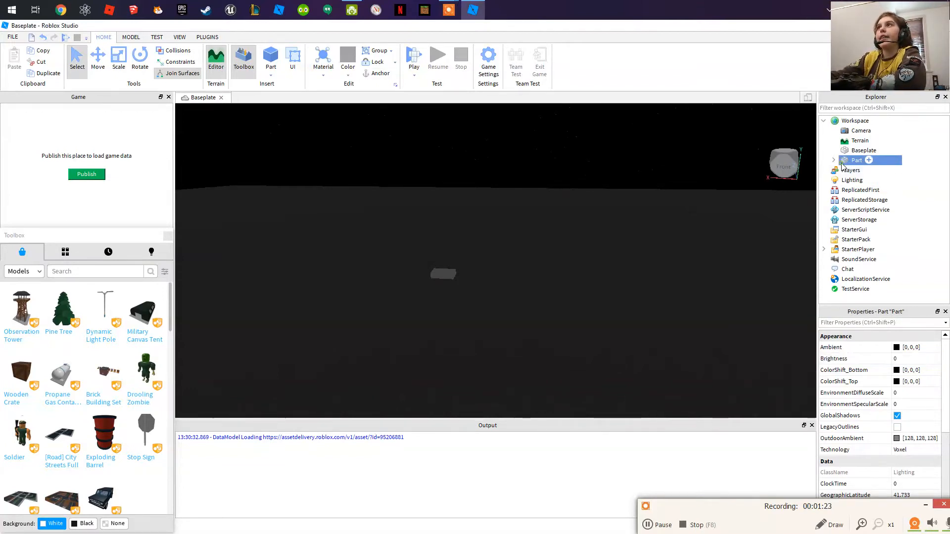
{"action": "left_click", "coordinate": [856, 160]}
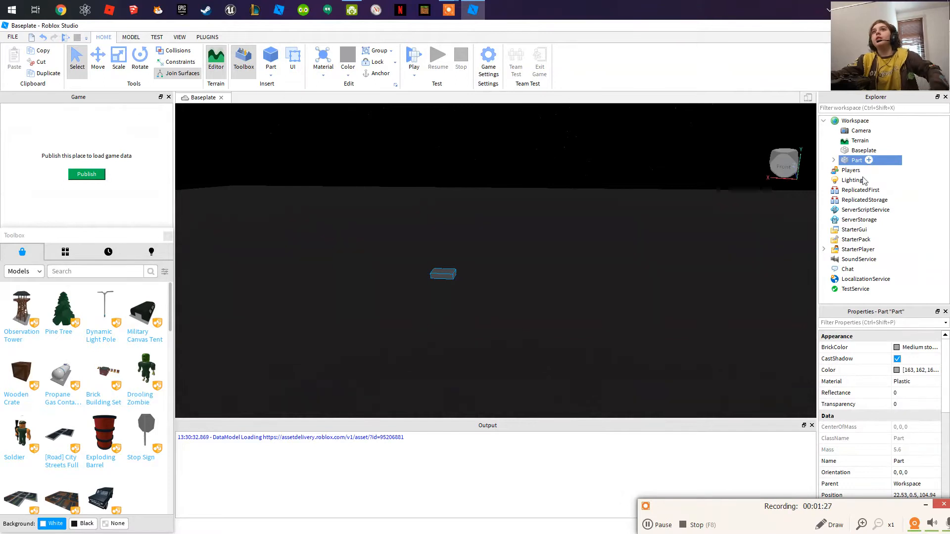
{"action": "left_click", "coordinate": [868, 159]}
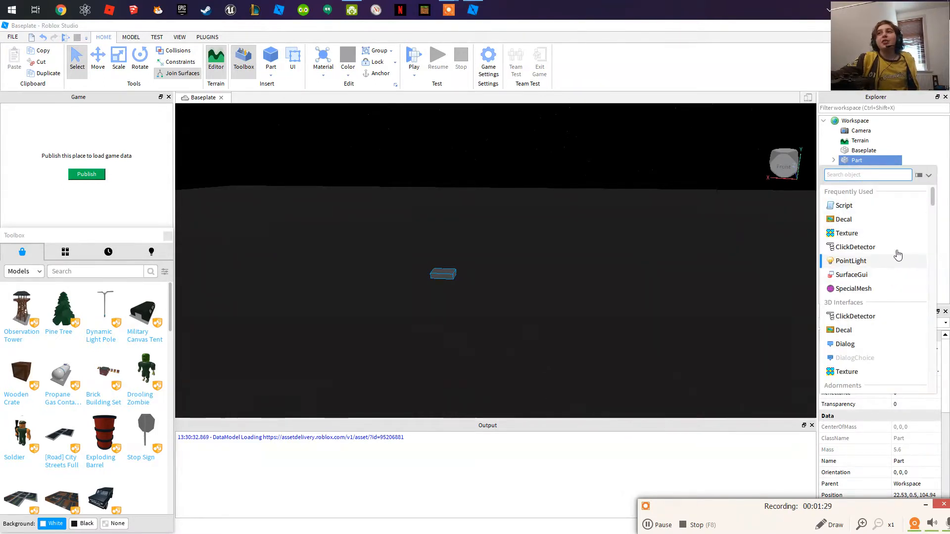
{"action": "mouse_move", "coordinate": [849, 261]}
{"action": "type", "text": "s"}
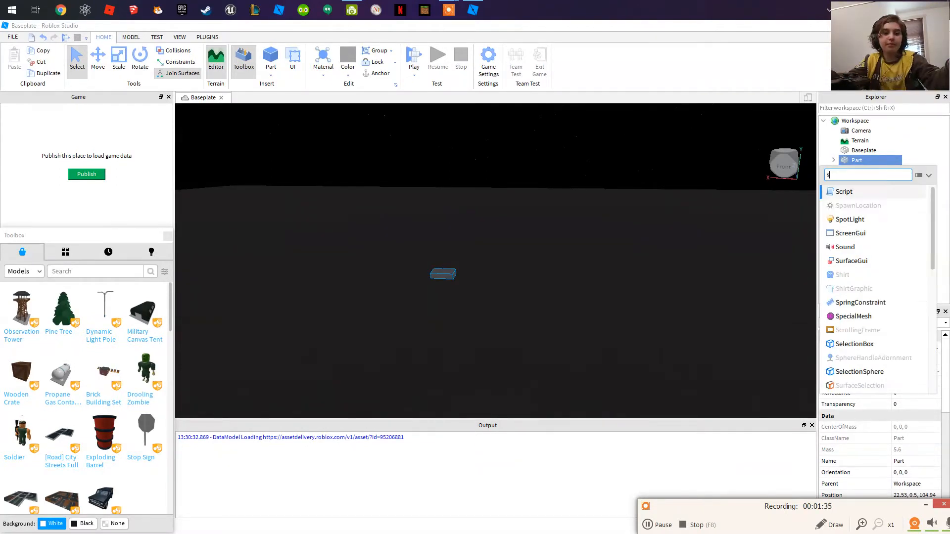
{"action": "mouse_move", "coordinate": [850, 232]}
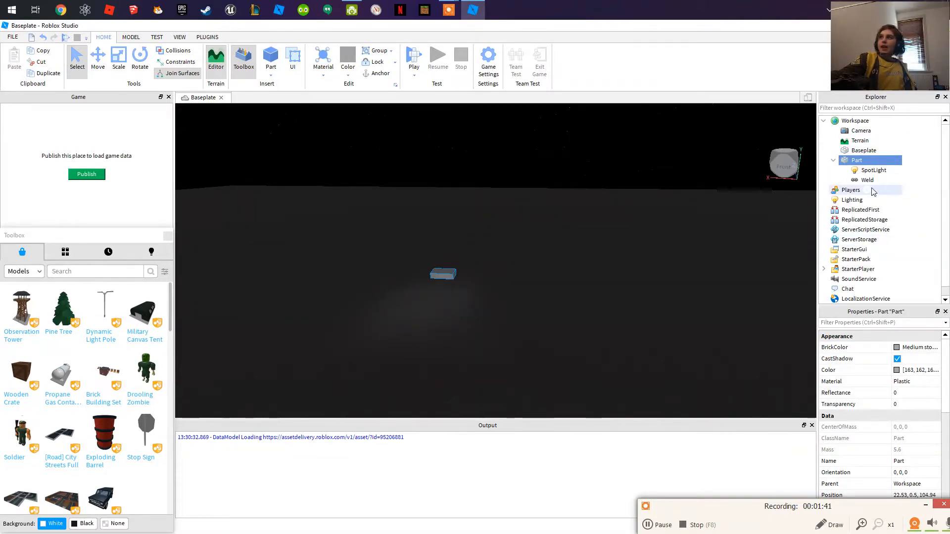
{"action": "left_click", "coordinate": [874, 170]}
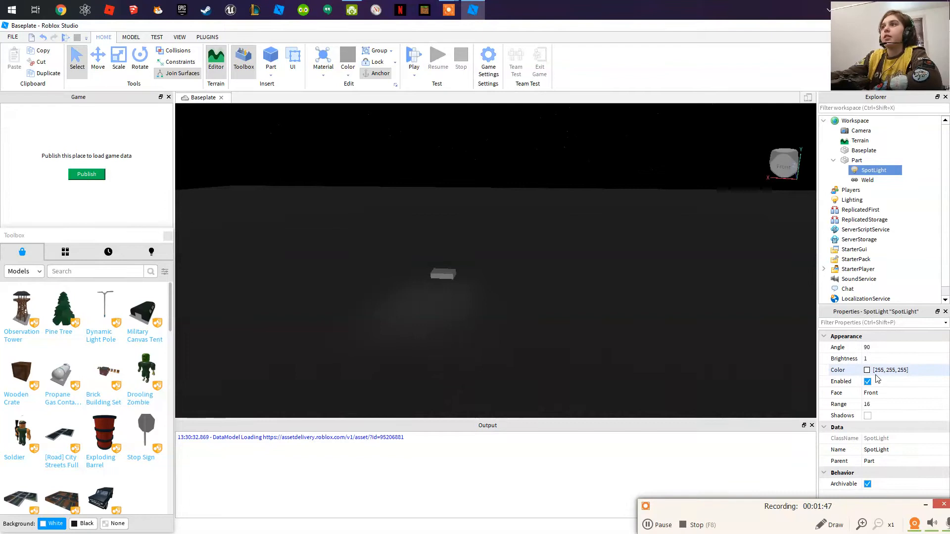
Set the SpotLight's Color to the orange swatch (255, 170, 0)
{"action": "left_click", "coordinate": [902, 369]}
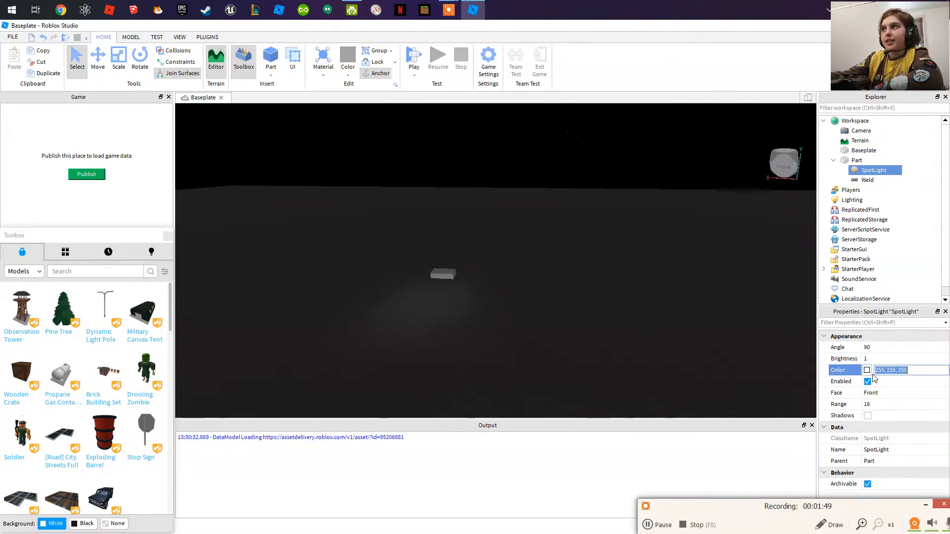
{"action": "left_click", "coordinate": [867, 370]}
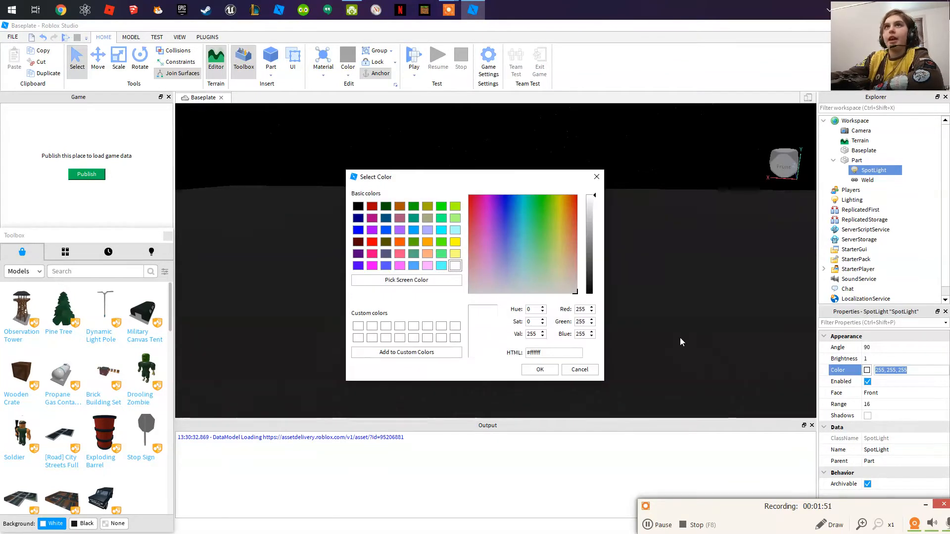
{"action": "left_click", "coordinate": [426, 242]}
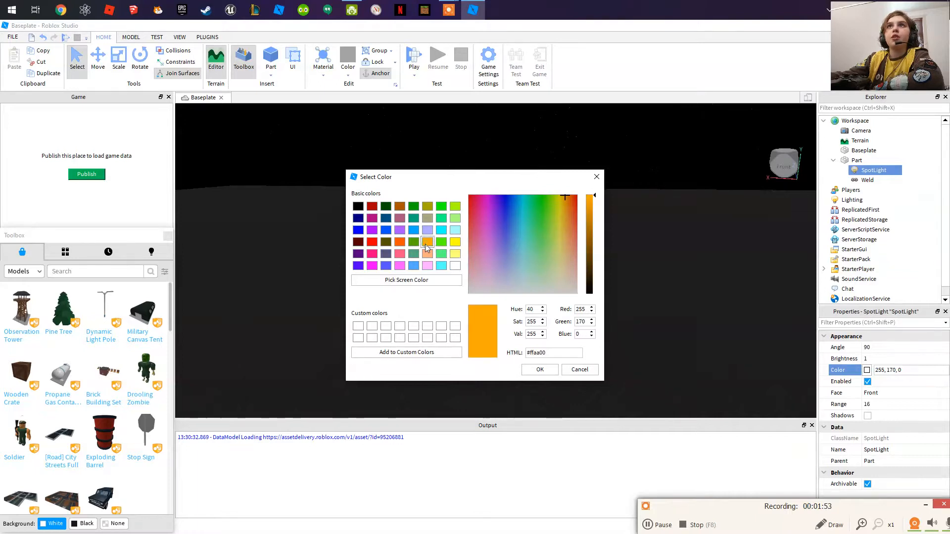
{"action": "left_click", "coordinate": [538, 370]}
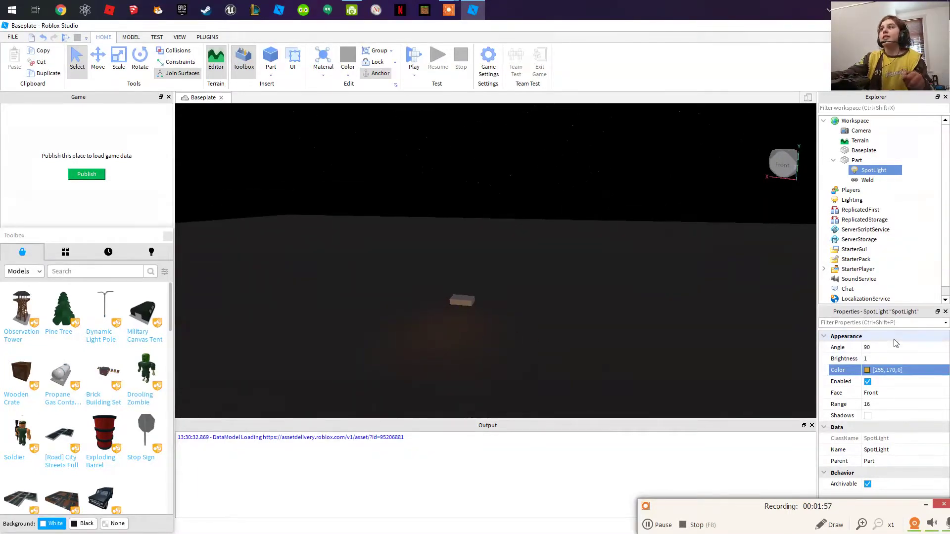
Give the SpotLight brightness 32.08, range 60, Top face, and shadows on
{"action": "left_click", "coordinate": [878, 358]}
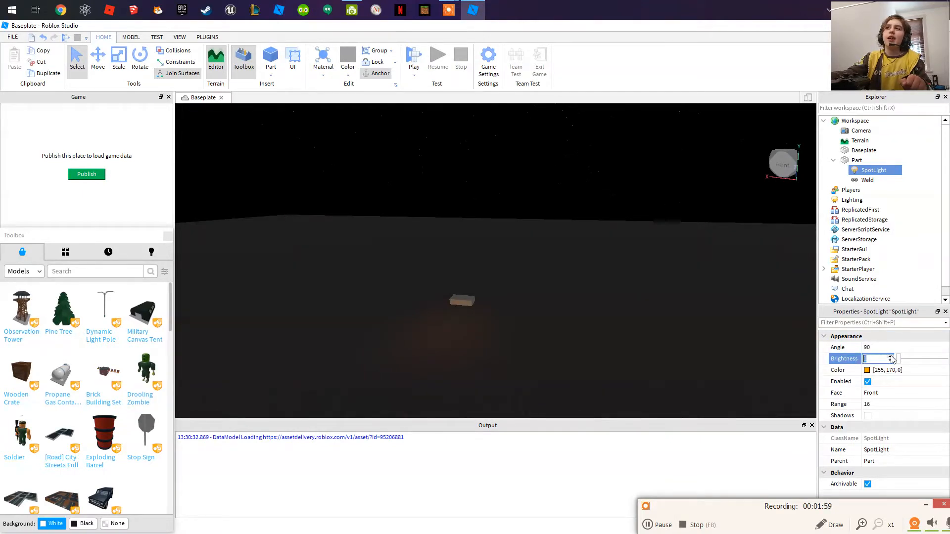
{"action": "type", "text": "40"}
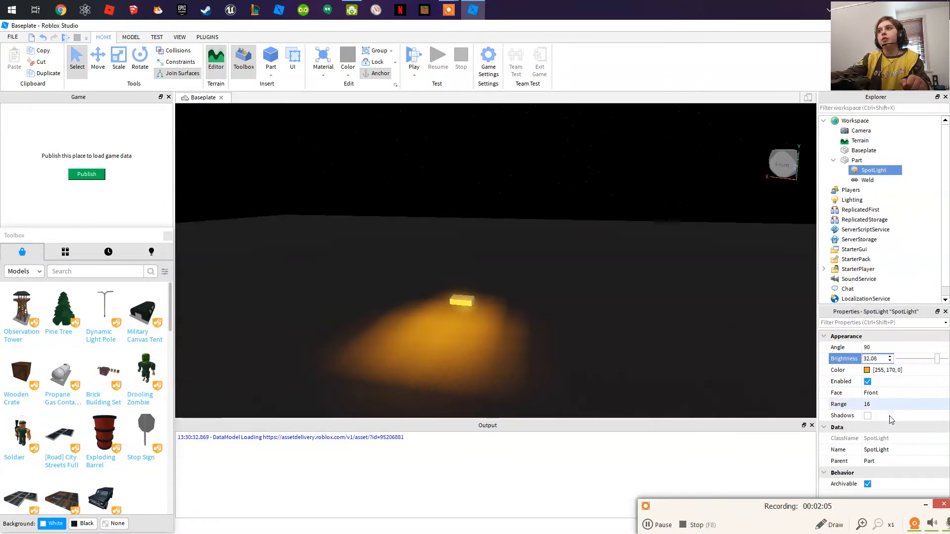
{"action": "left_click", "coordinate": [875, 404]}
{"action": "type", "text": "60"}
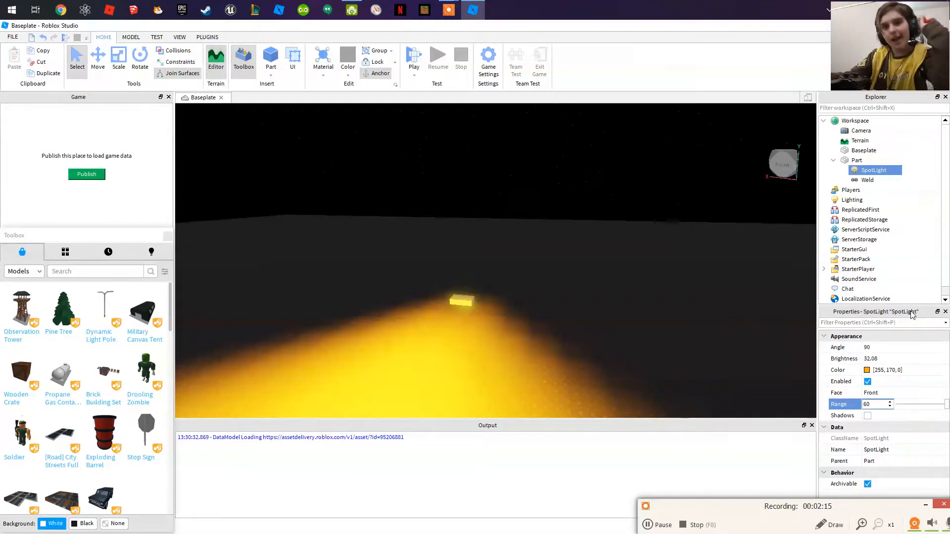
{"action": "mouse_move", "coordinate": [910, 149]}
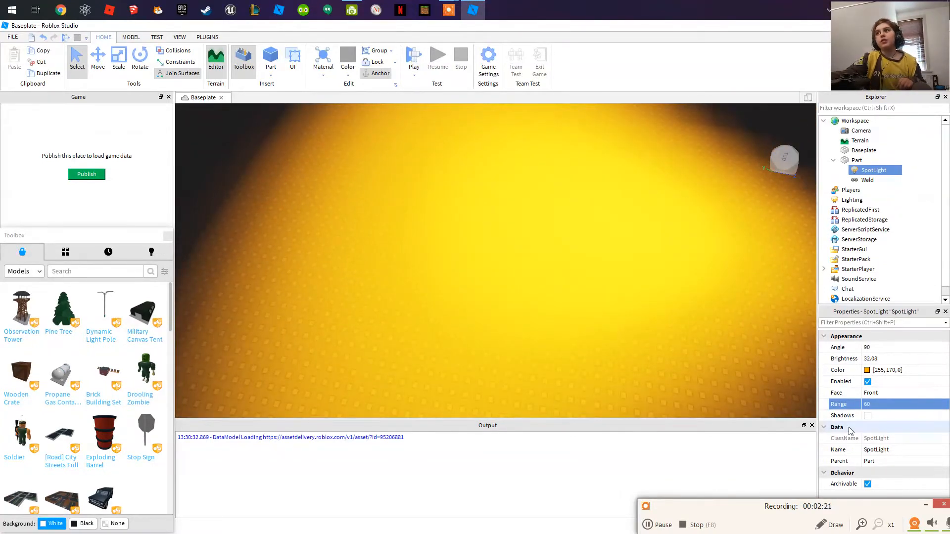
{"action": "left_click", "coordinate": [867, 415]}
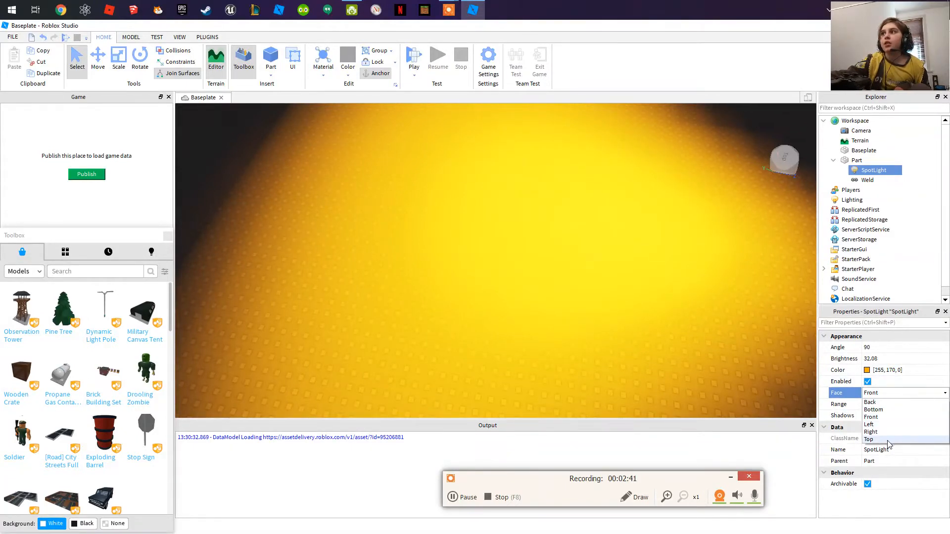
{"action": "left_click", "coordinate": [868, 439]}
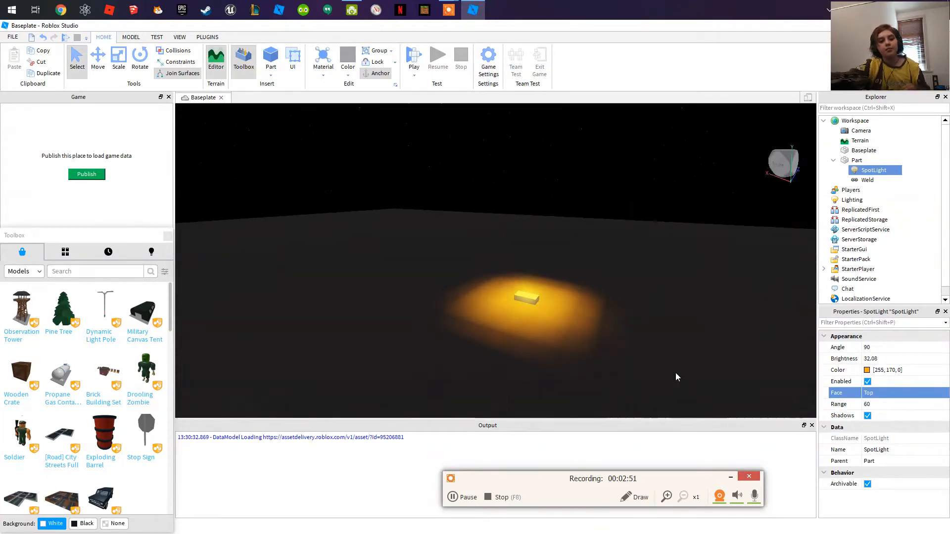
{"action": "mouse_move", "coordinate": [537, 355]}
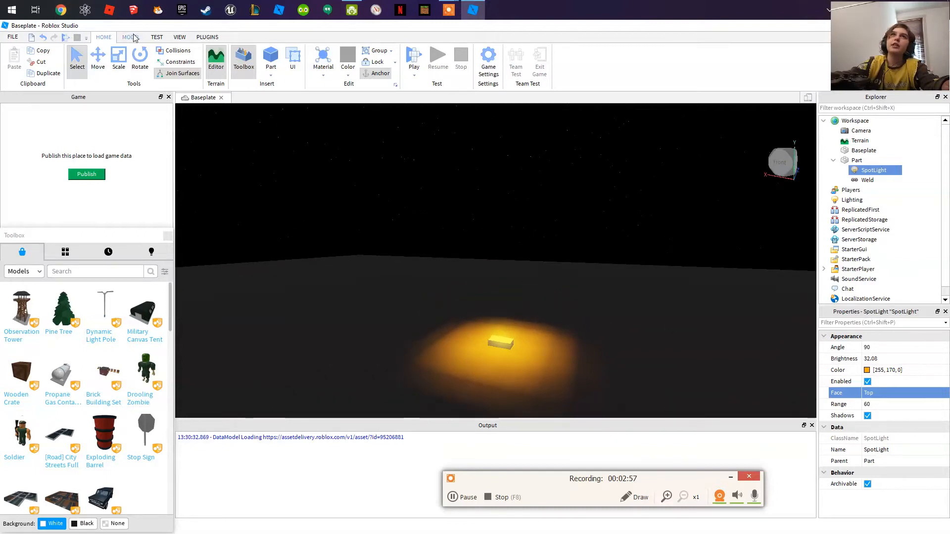
Move the glowing Part next to the SpawnLocation with the Model tab's Move tool
{"action": "left_click", "coordinate": [130, 37]}
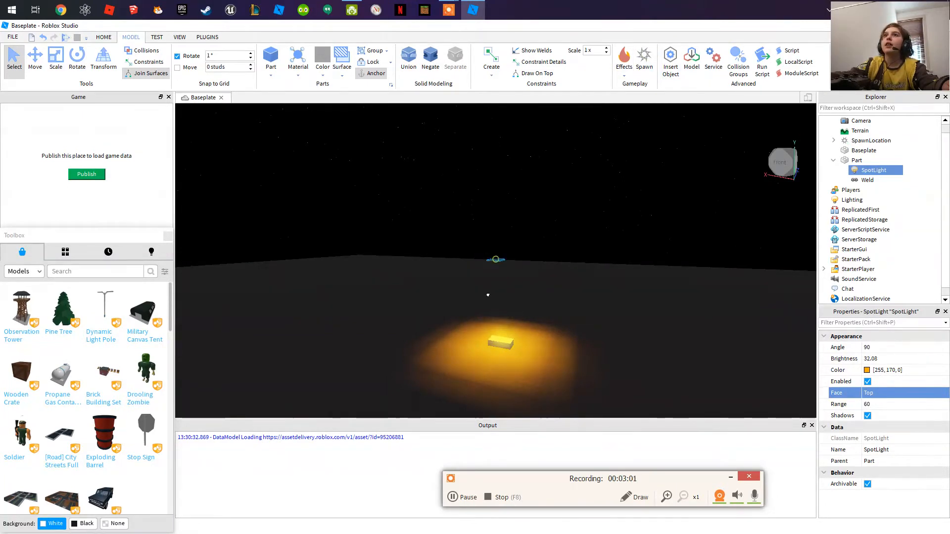
{"action": "left_click", "coordinate": [871, 140]}
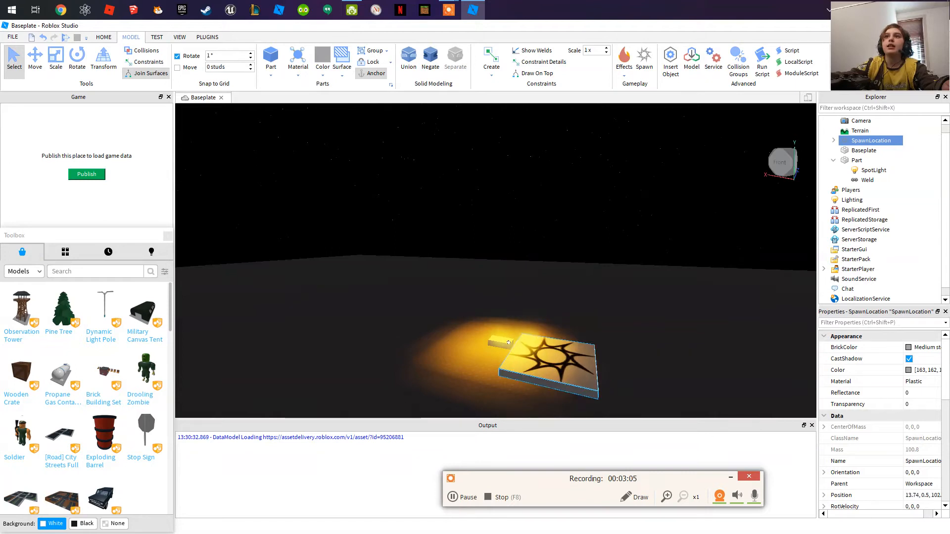
{"action": "left_click", "coordinate": [856, 160]}
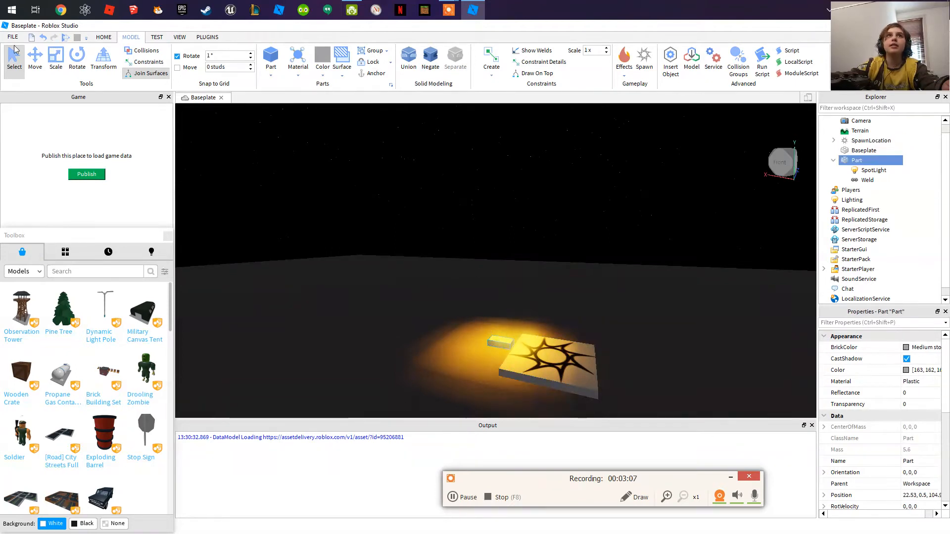
{"action": "left_click", "coordinate": [35, 58]}
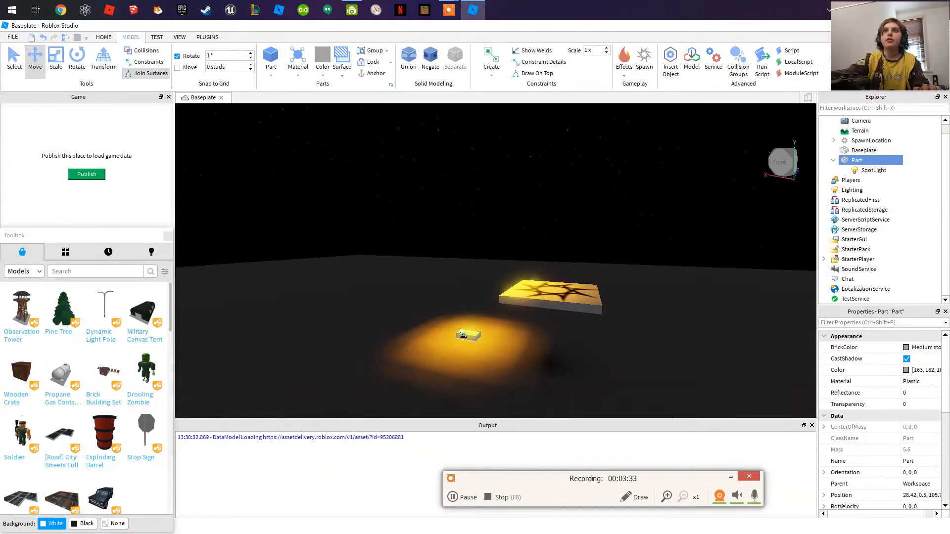
{"action": "left_click", "coordinate": [468, 334]}
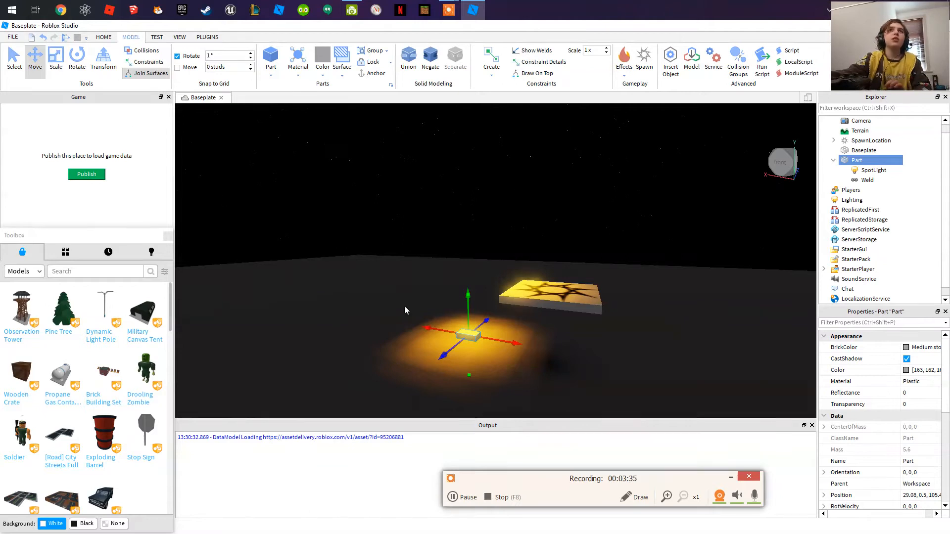
{"action": "left_click", "coordinate": [871, 140]}
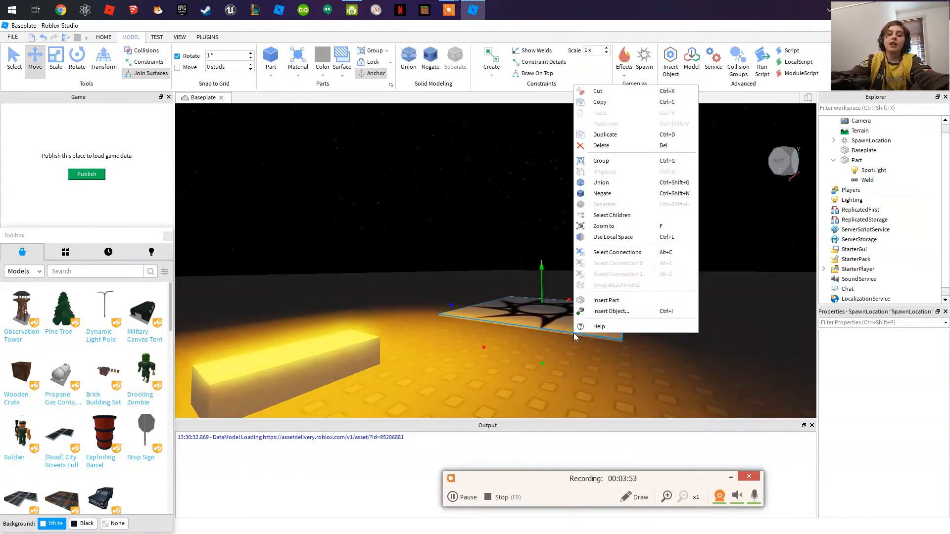
{"action": "left_click", "coordinate": [870, 140]}
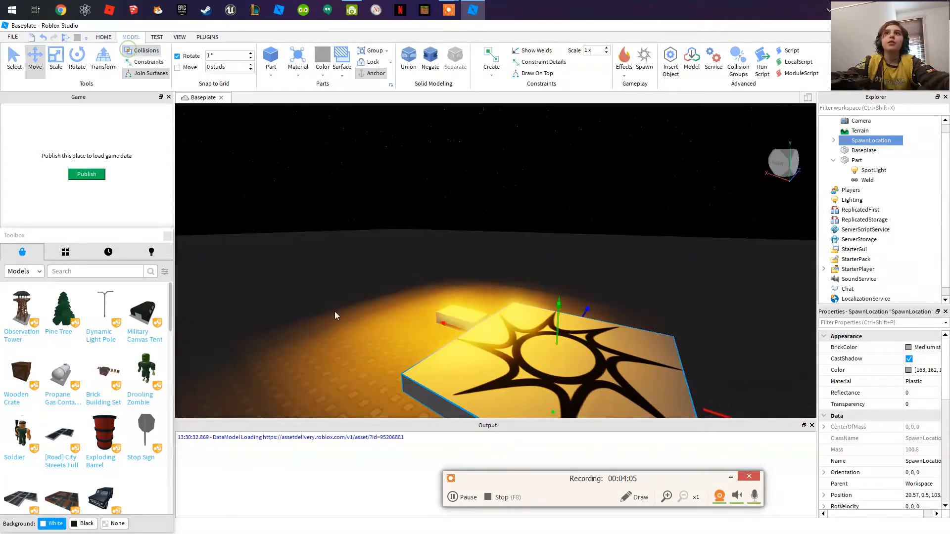
{"action": "left_click", "coordinate": [856, 159]}
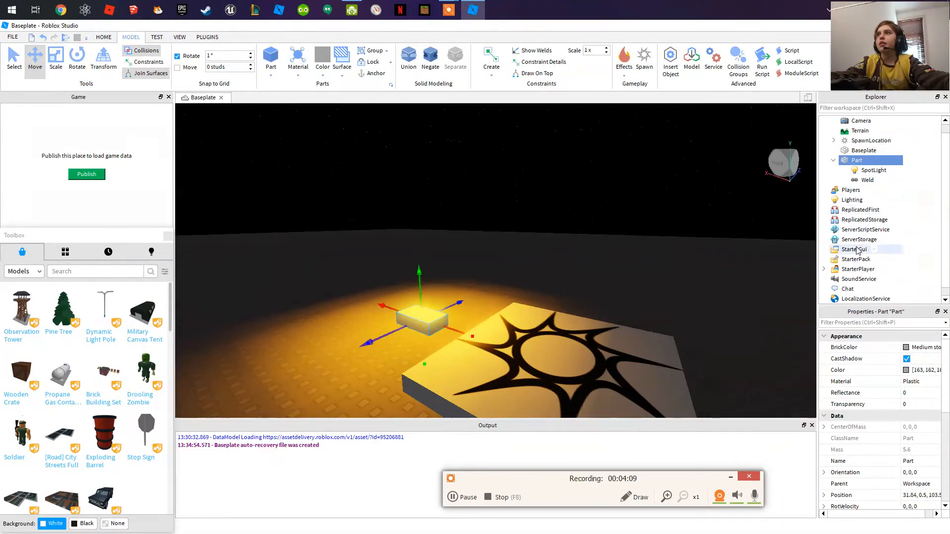
Set Lighting's OutdoorAmbient colour to black (0, 0, 0)
{"action": "left_click", "coordinate": [851, 199]}
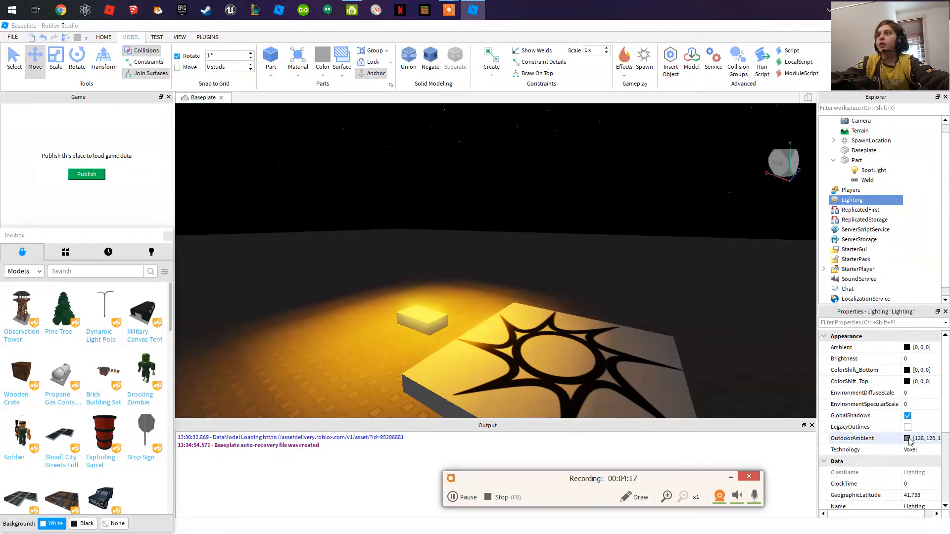
{"action": "left_click", "coordinate": [907, 437]}
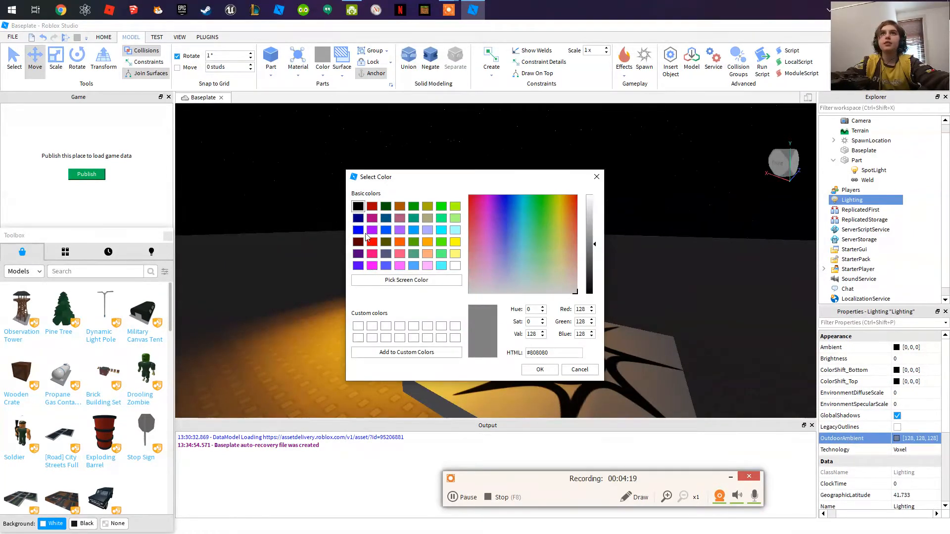
{"action": "left_click", "coordinate": [357, 205]}
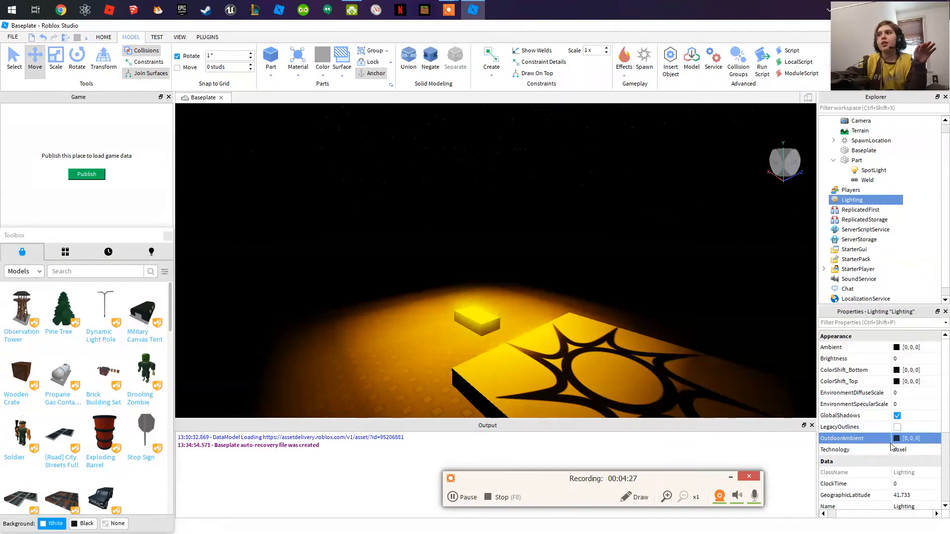
{"action": "left_click", "coordinate": [896, 438]}
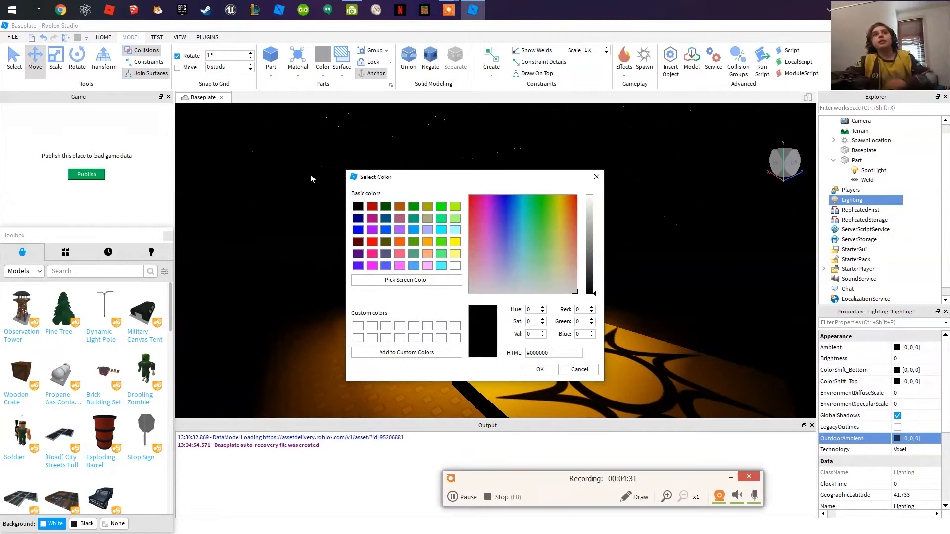
{"action": "mouse_move", "coordinate": [478, 261]}
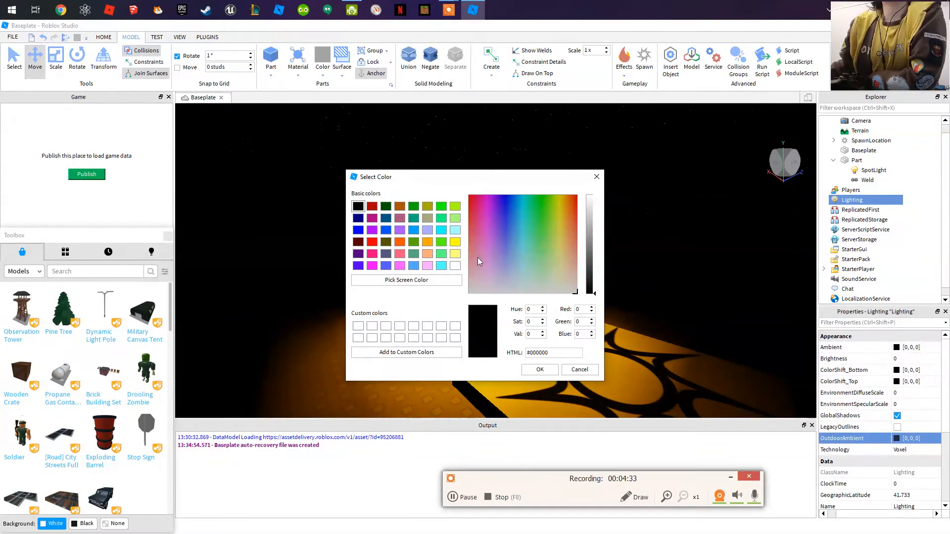
{"action": "mouse_move", "coordinate": [599, 290]}
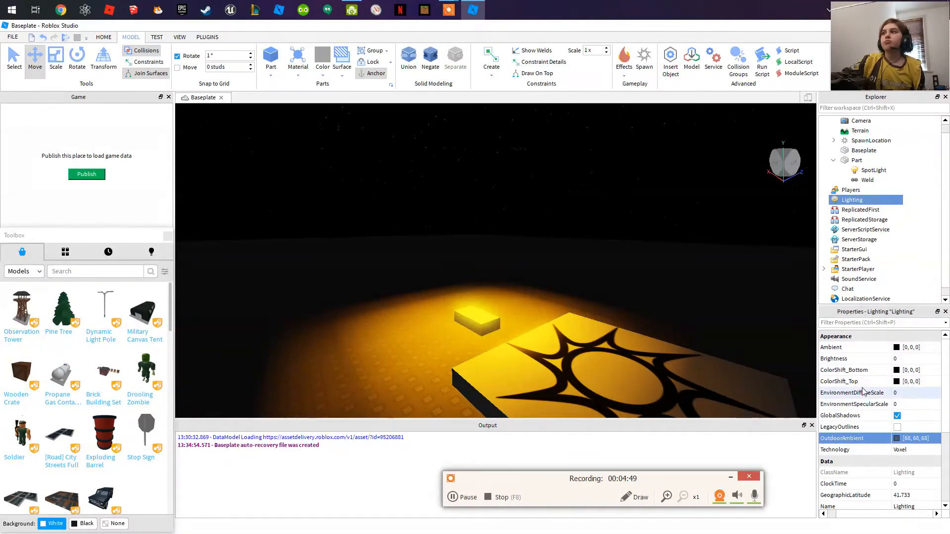
Change the SpotLight colour to deeper orange (239, 159, 0), then reselect the Part
{"action": "left_click", "coordinate": [872, 170]}
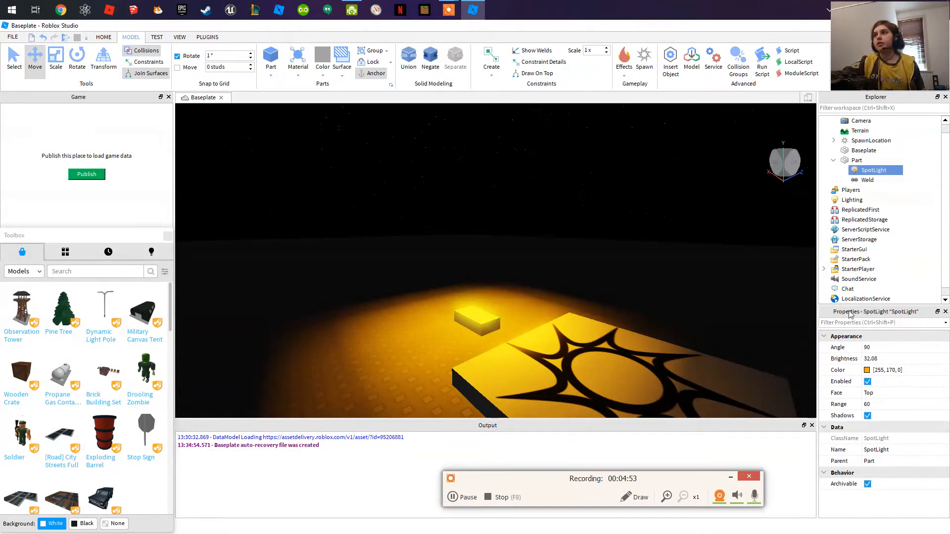
{"action": "left_click", "coordinate": [887, 369]}
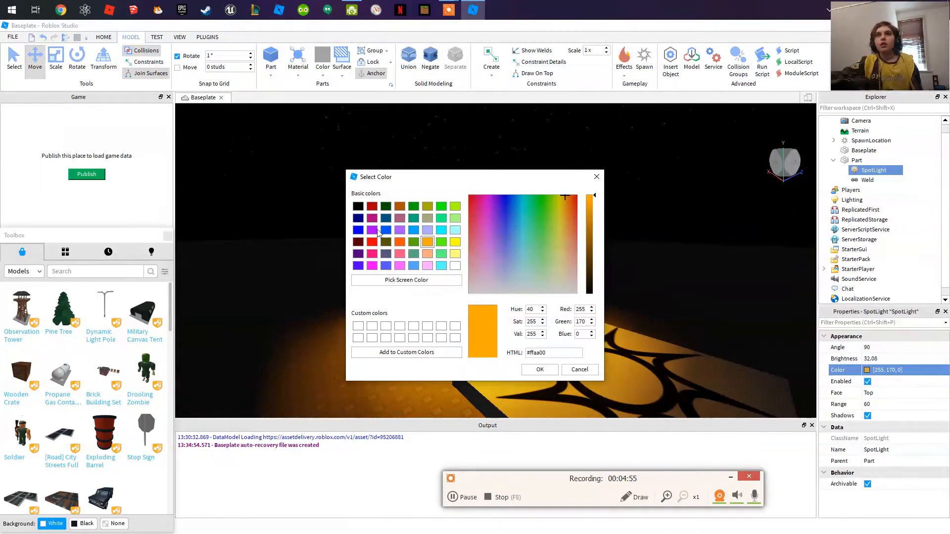
{"action": "mouse_move", "coordinate": [605, 203]}
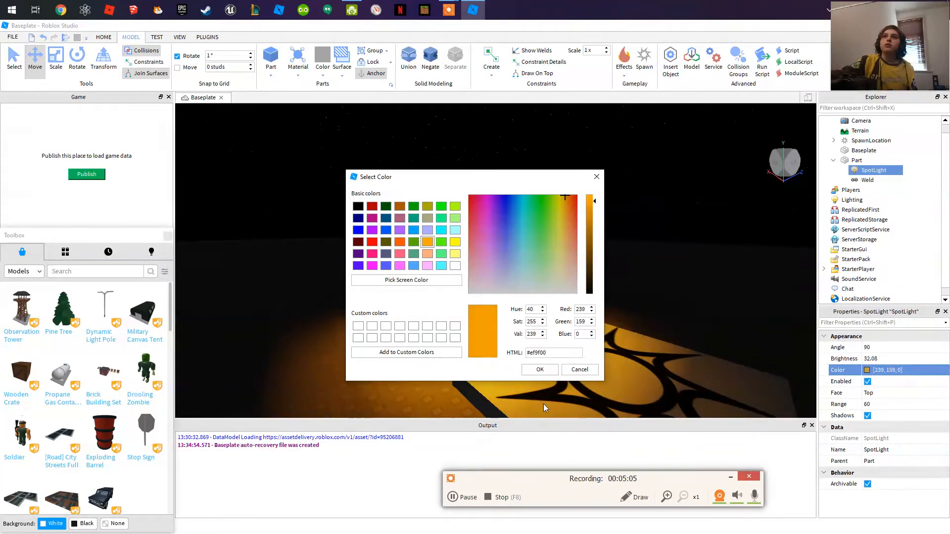
{"action": "left_click", "coordinate": [539, 369]}
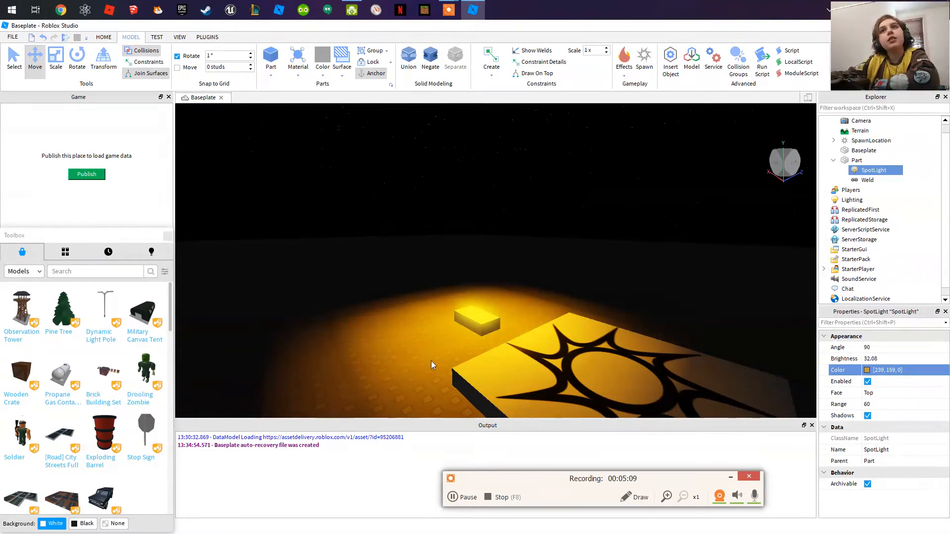
{"action": "mouse_move", "coordinate": [677, 125]}
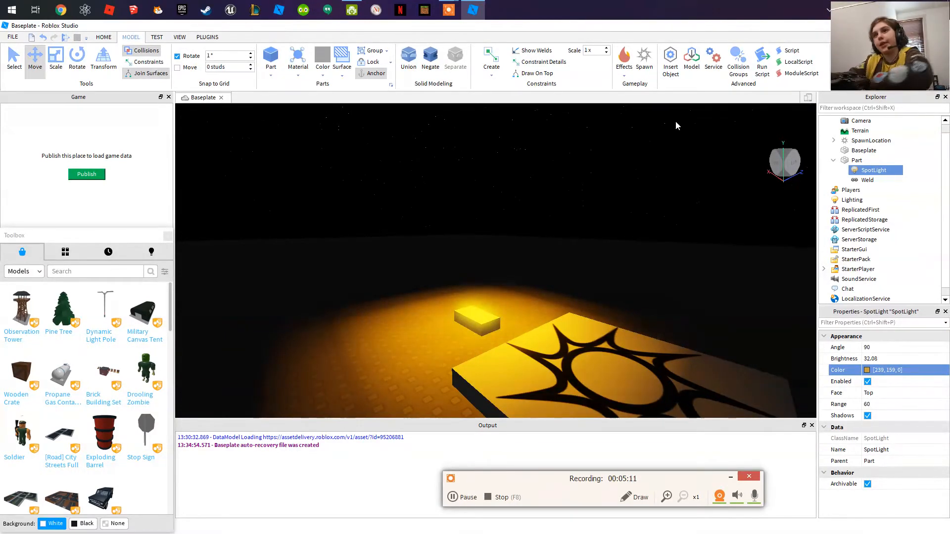
{"action": "left_click", "coordinate": [856, 160]}
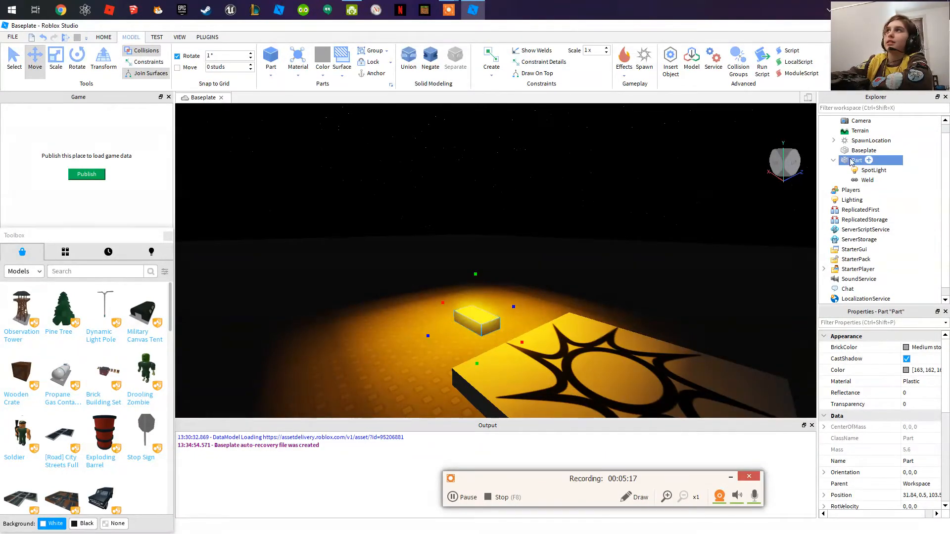
Insert a Script into the Part and delete its default print("Hello world!") line
{"action": "right_click", "coordinate": [856, 159]}
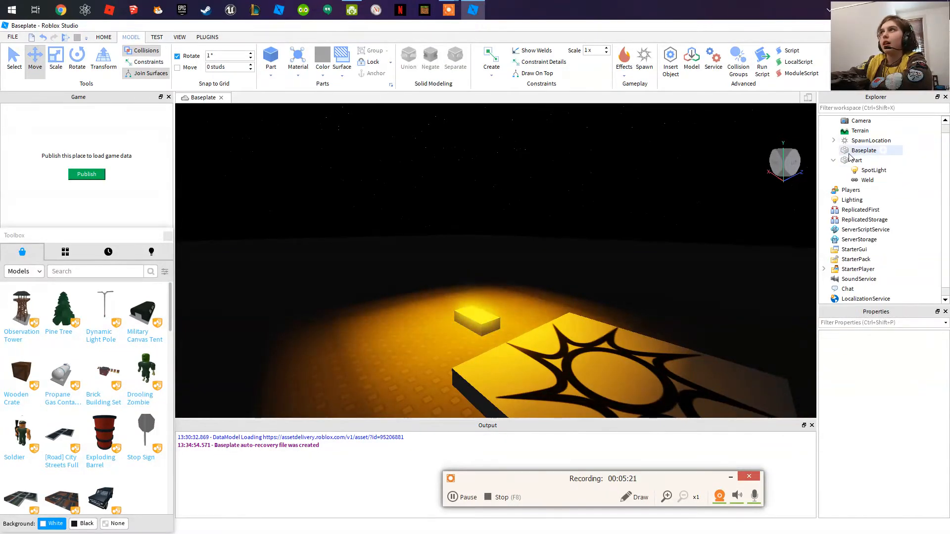
{"action": "left_click", "coordinate": [868, 160]}
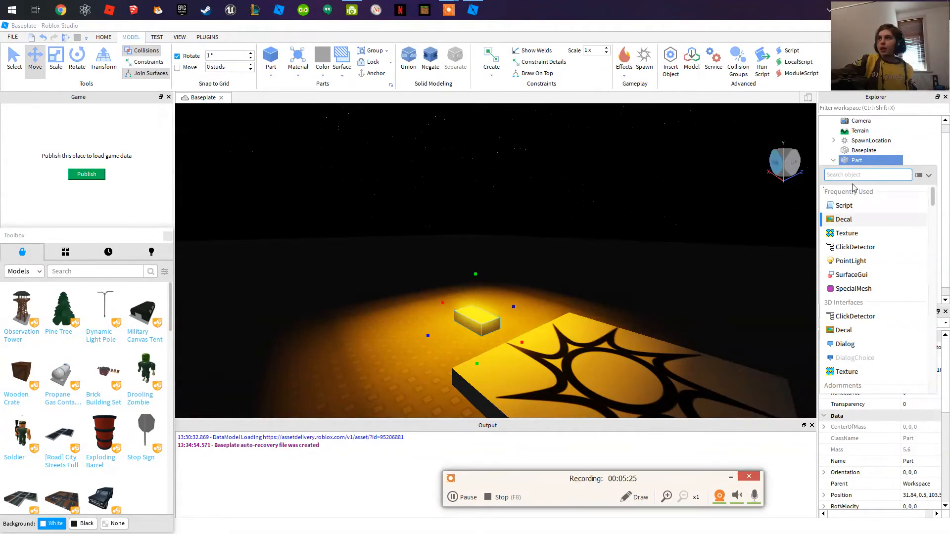
{"action": "left_click", "coordinate": [842, 205]}
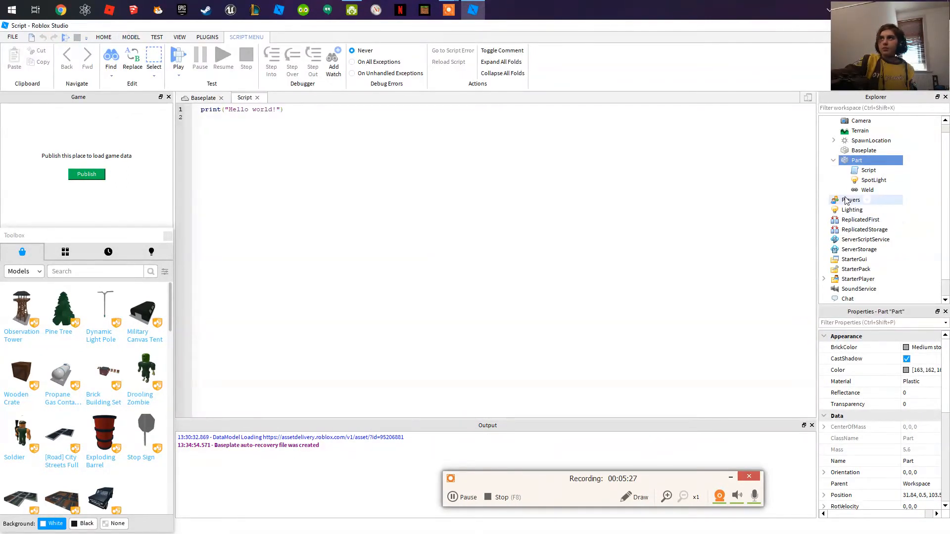
{"action": "left_click", "coordinate": [285, 110]}
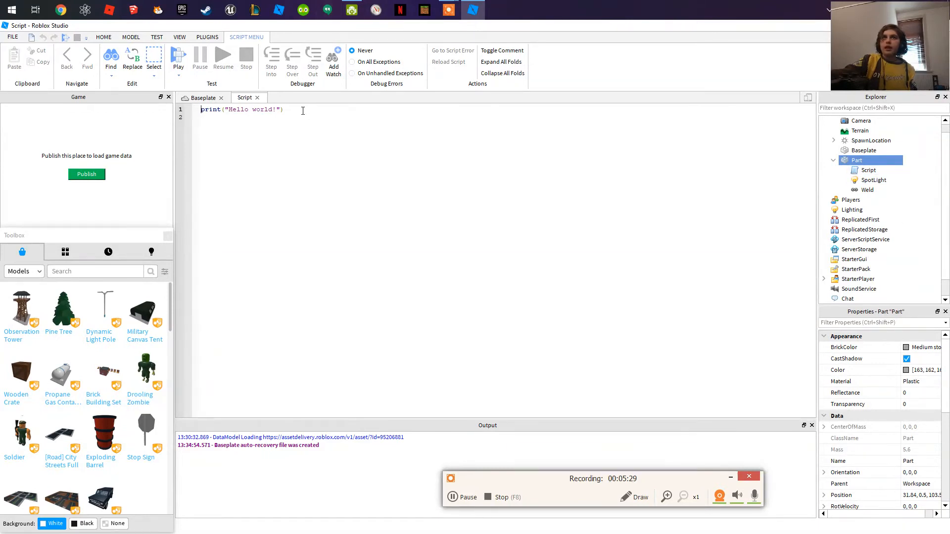
{"action": "double_click", "coordinate": [261, 110]}
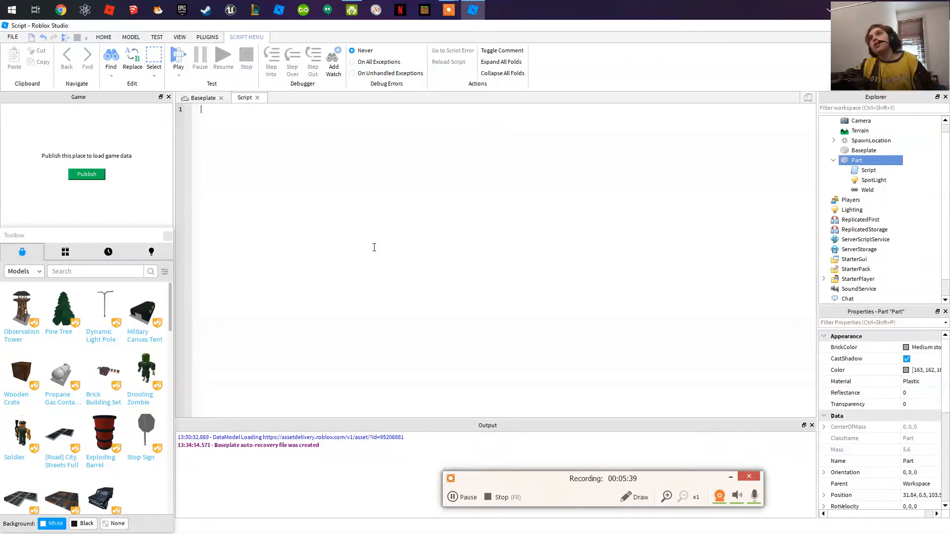
{"action": "mouse_move", "coordinate": [316, 134]}
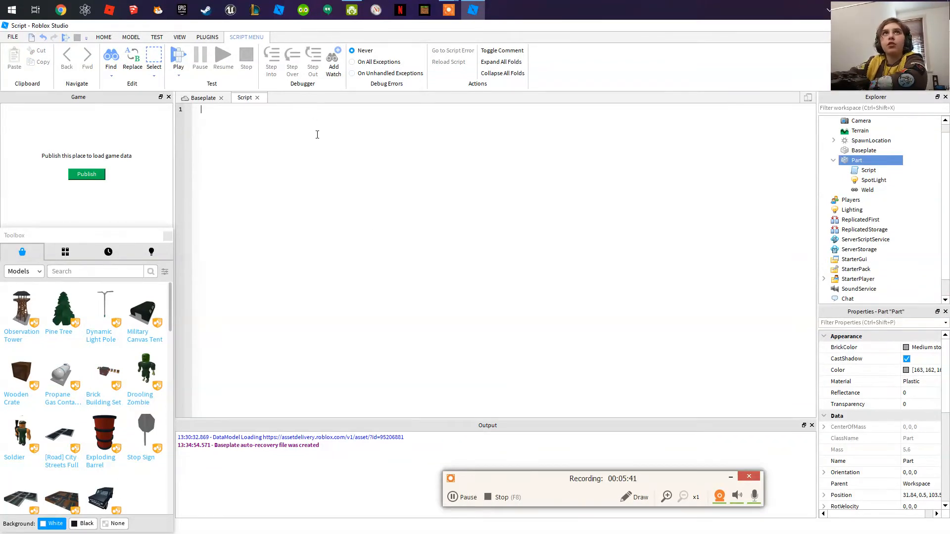
{"action": "mouse_move", "coordinate": [453, 202]}
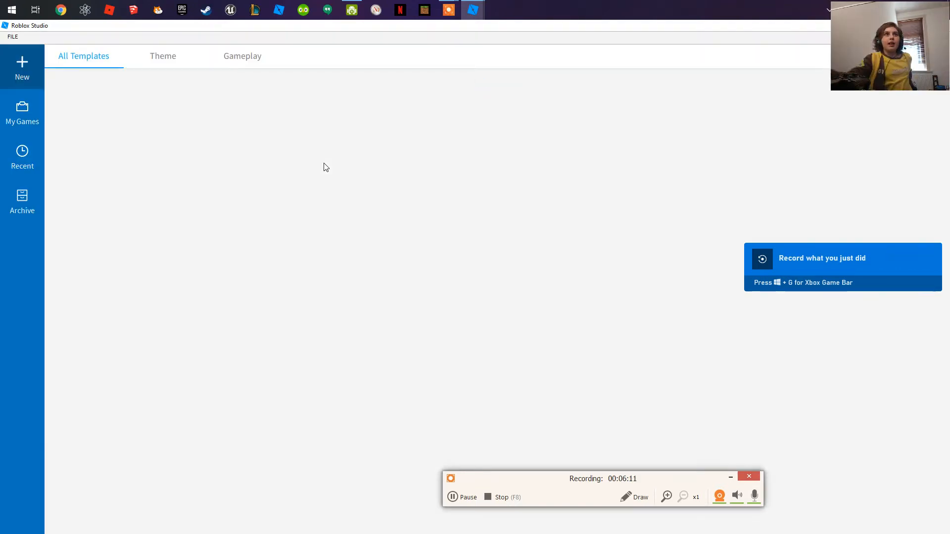
Open flik.rbxl from My Games > Recent to view its flicker script
{"action": "left_click", "coordinate": [22, 113]}
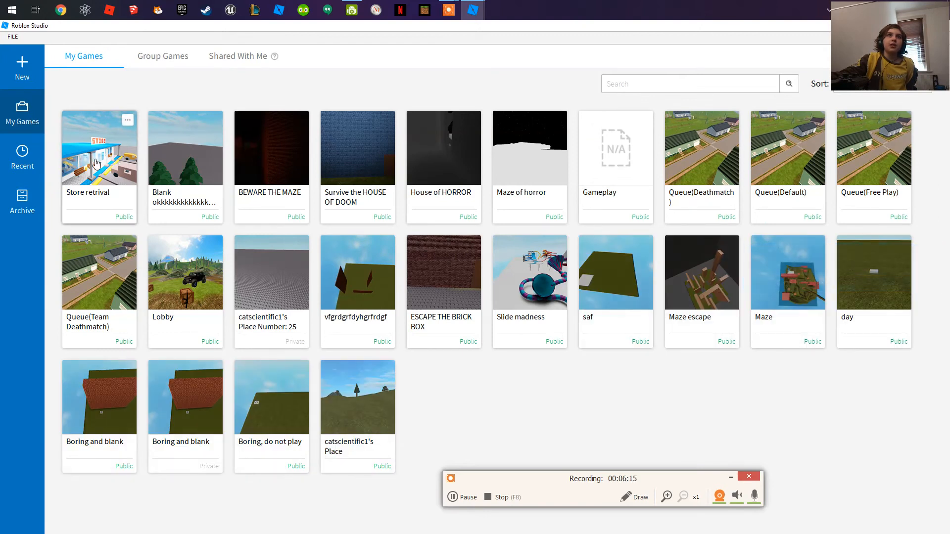
{"action": "mouse_move", "coordinate": [403, 266]}
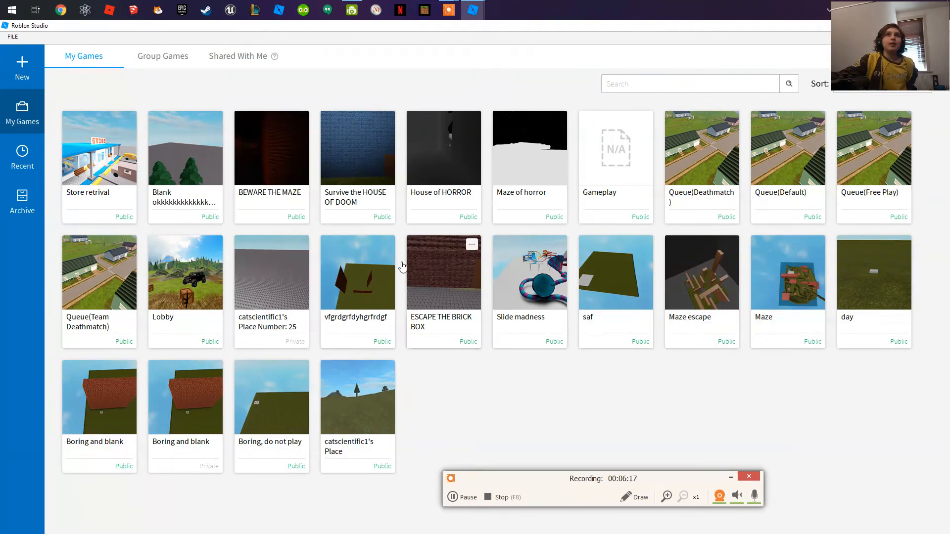
{"action": "mouse_move", "coordinate": [271, 146]}
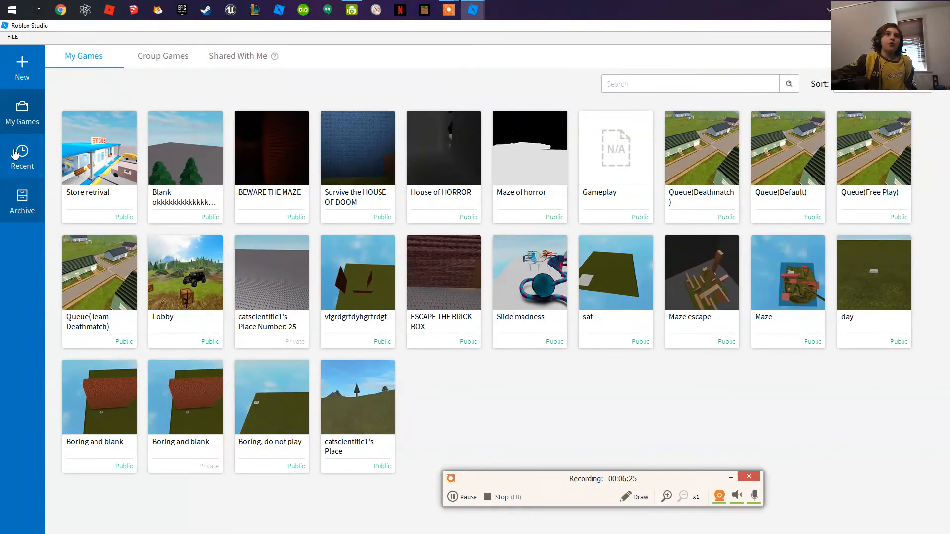
{"action": "left_click", "coordinate": [22, 156]}
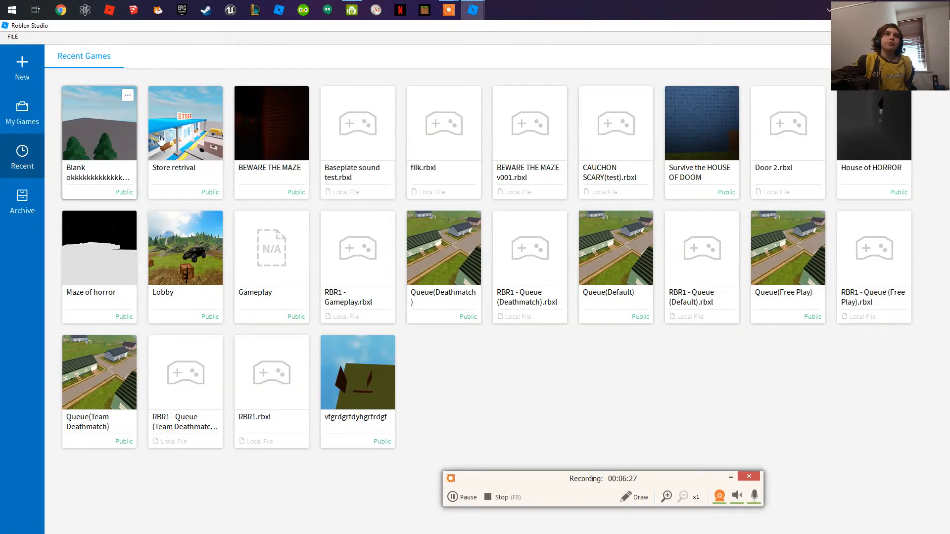
{"action": "mouse_move", "coordinate": [475, 179]}
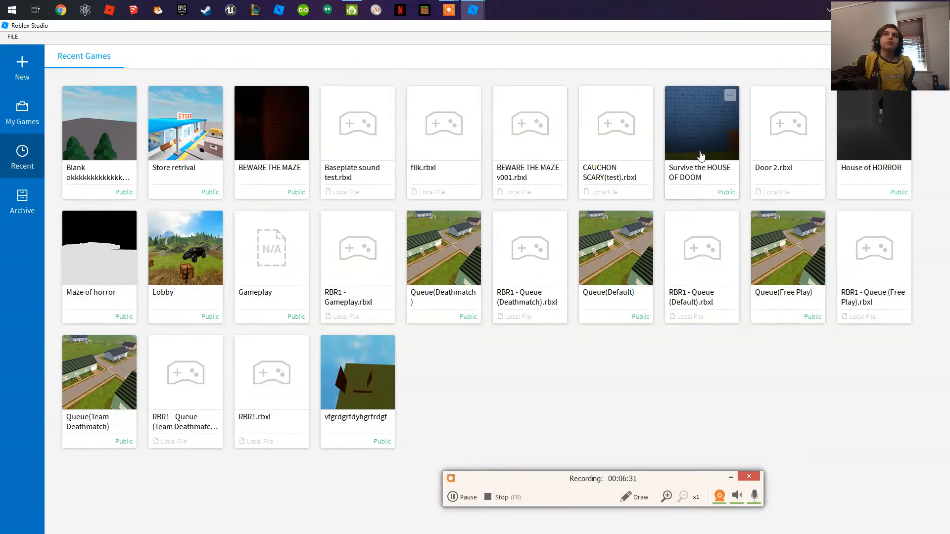
{"action": "mouse_move", "coordinate": [700, 238]}
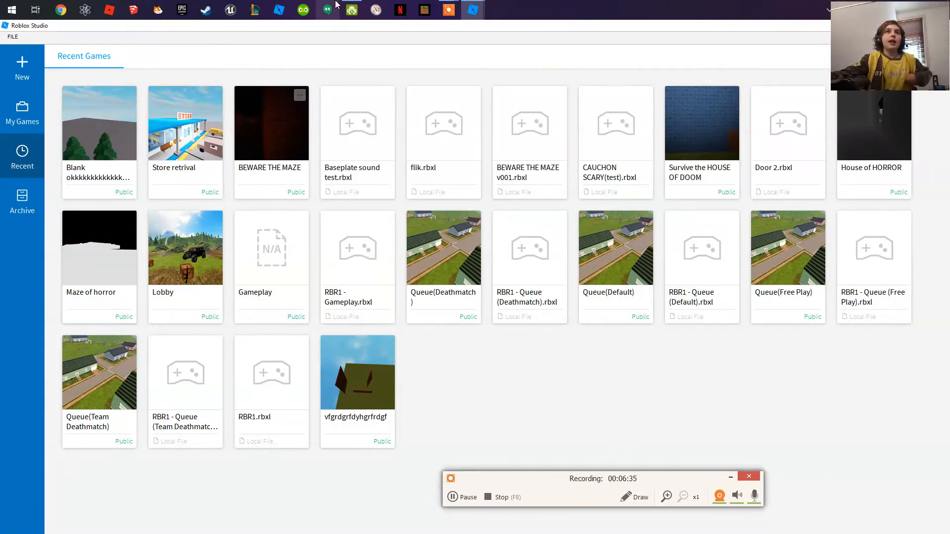
{"action": "mouse_move", "coordinate": [434, 156]}
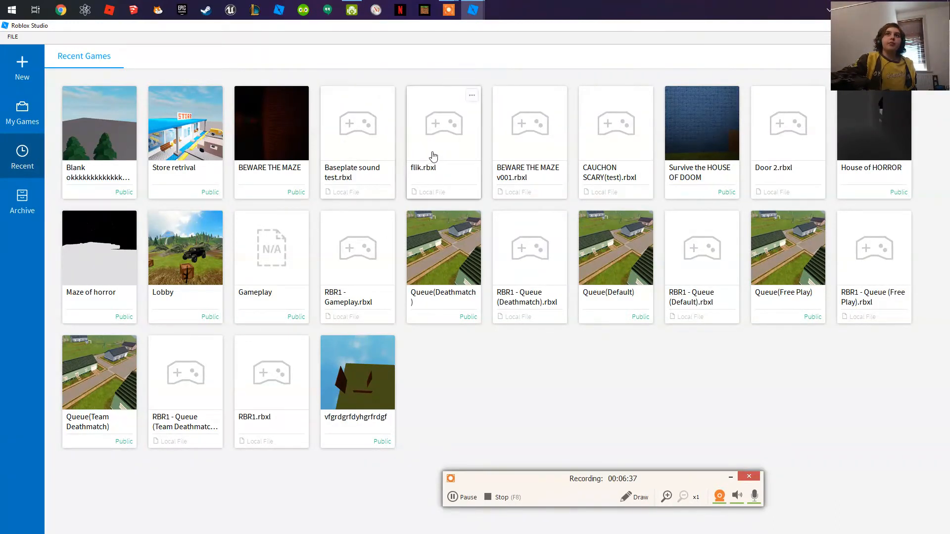
{"action": "left_click", "coordinate": [443, 124]}
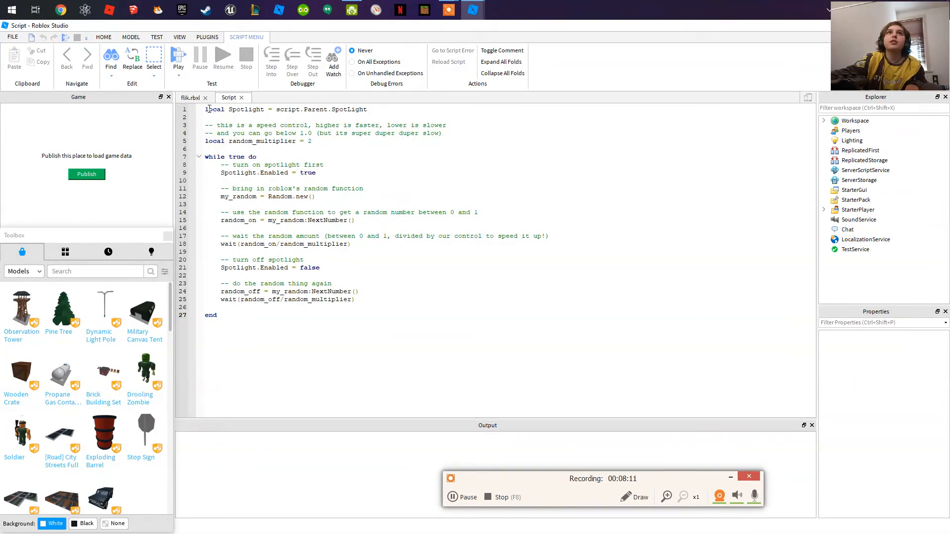
Copy the whole flicker script and return to the Baseplate place's empty Script
{"action": "left_click_drag", "start_coordinate": [206, 109], "coordinate": [256, 156]}
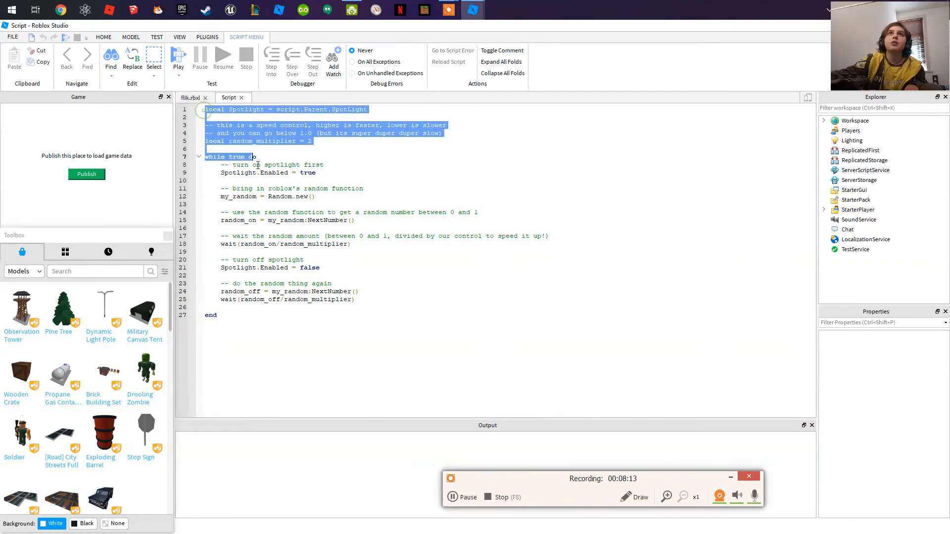
{"action": "key", "text": "ctrl+a"}
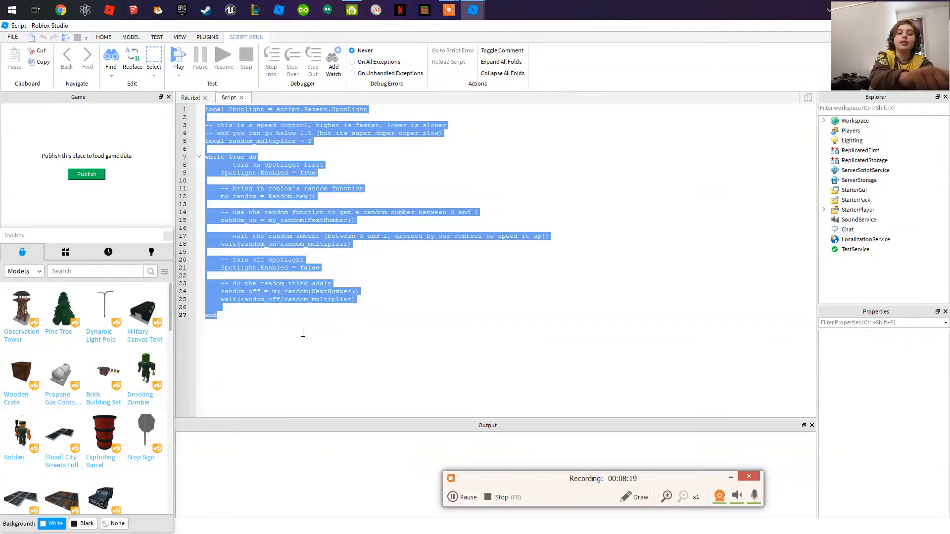
{"action": "key", "text": "ctrl+c"}
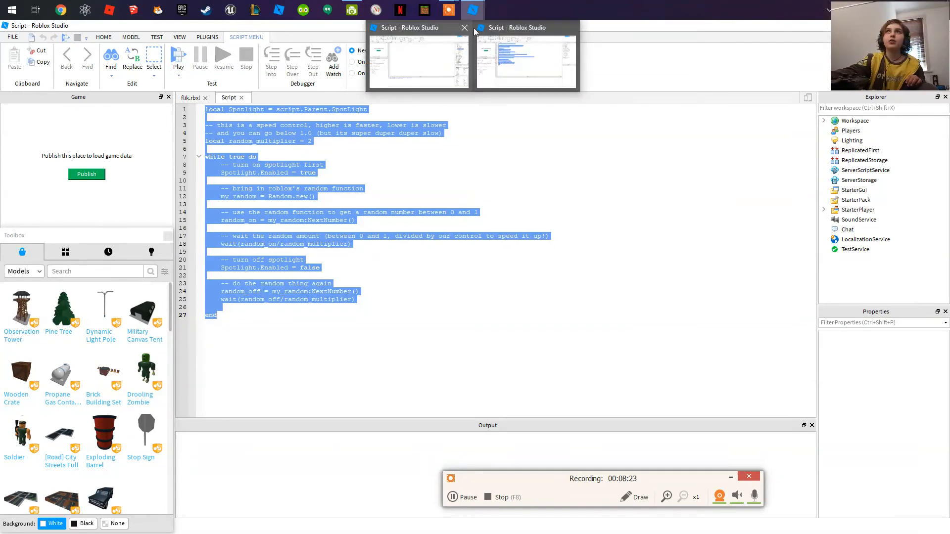
{"action": "right_click", "coordinate": [264, 145]}
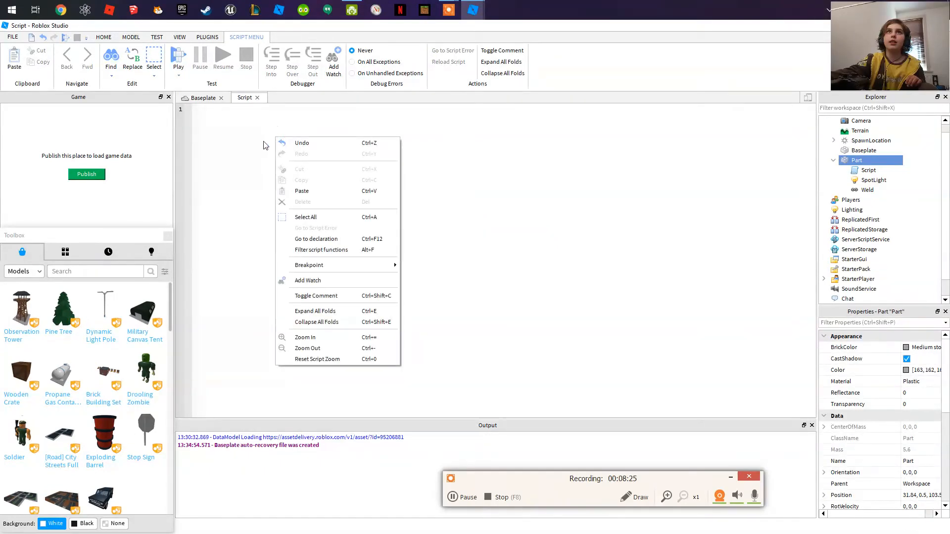
Paste the flicker code into the Part's Script
{"action": "left_click", "coordinate": [301, 191]}
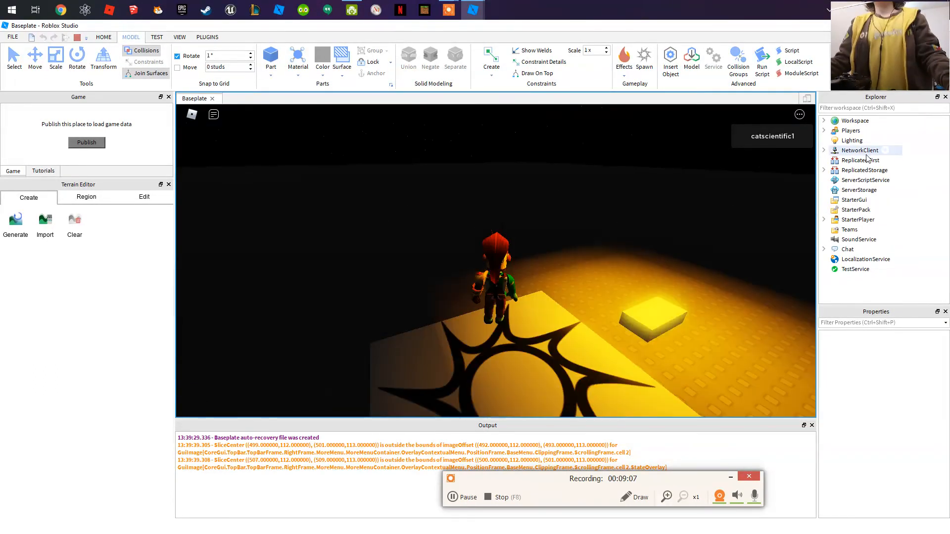
Select Lighting in Explorer during the playtest to view its properties beside the orange spotlight part
{"action": "left_click", "coordinate": [851, 140]}
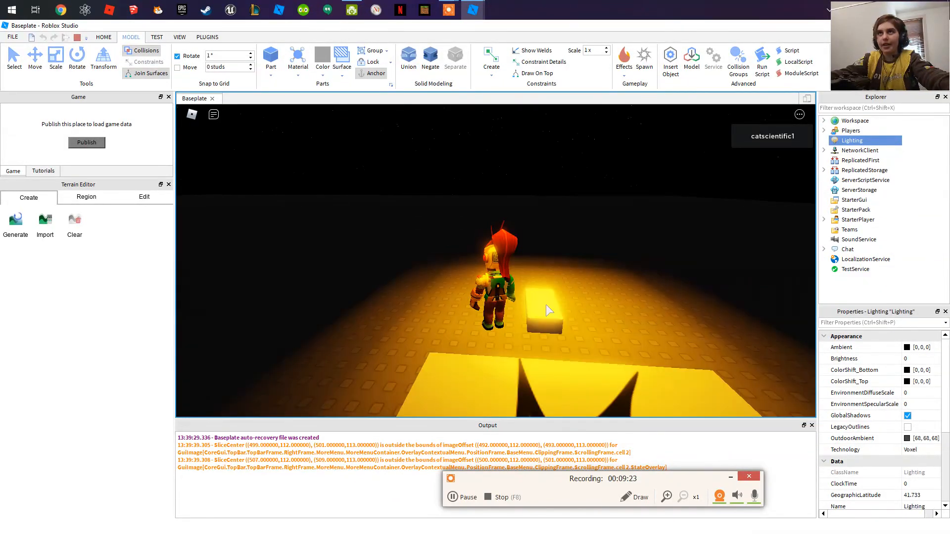
{"action": "mouse_move", "coordinate": [243, 242]}
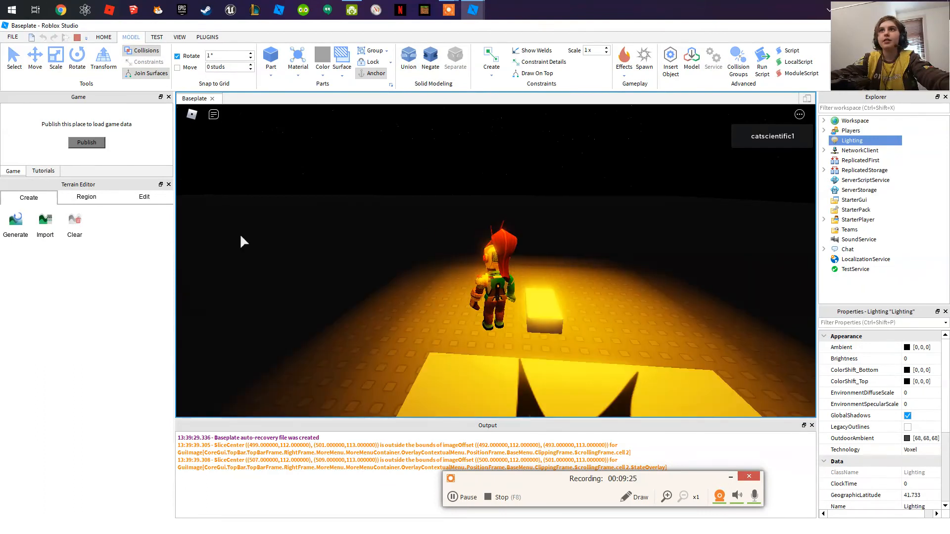